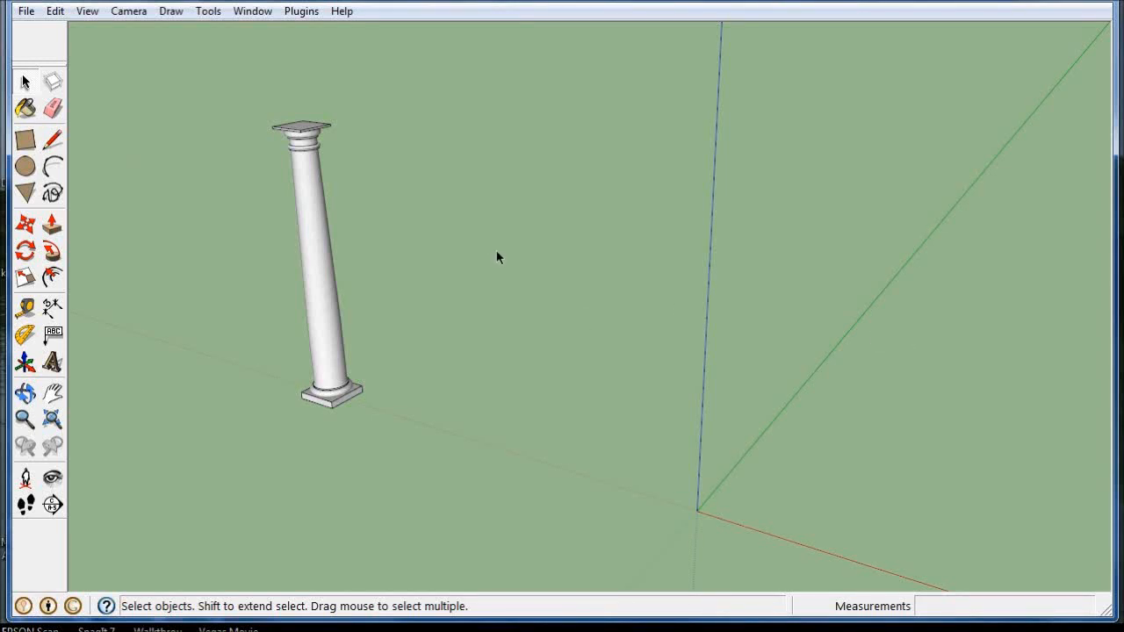
pyautogui.moveTo(506, 257)
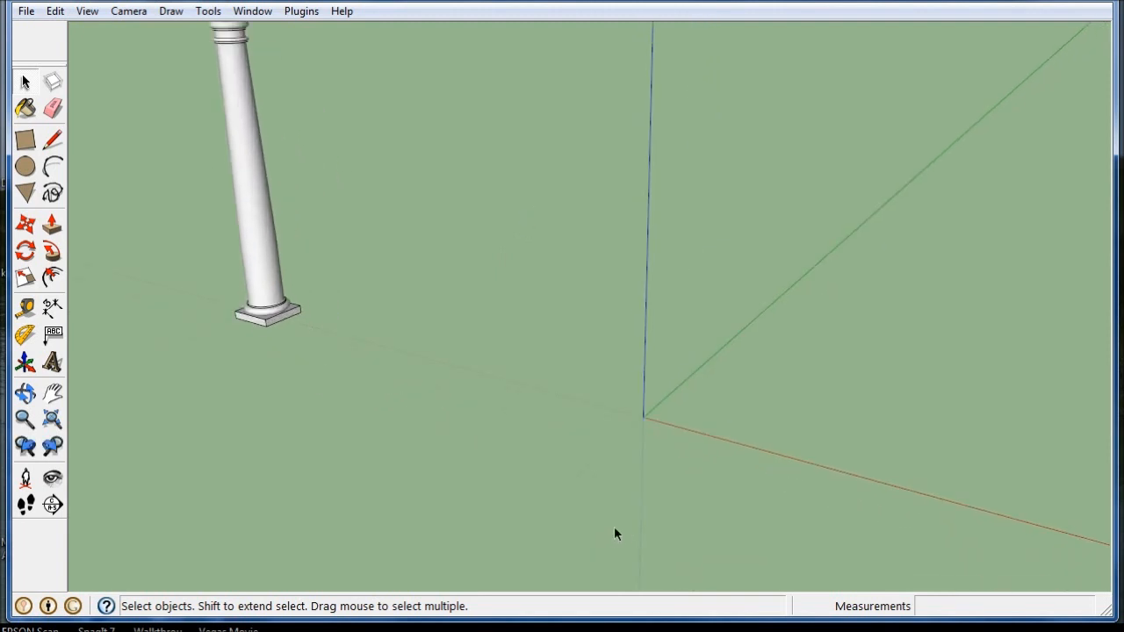
# Rotate-copy the column about the origin and array it into a ring of columns.
pyautogui.moveTo(615, 534); pyautogui.dragTo(373, 388)
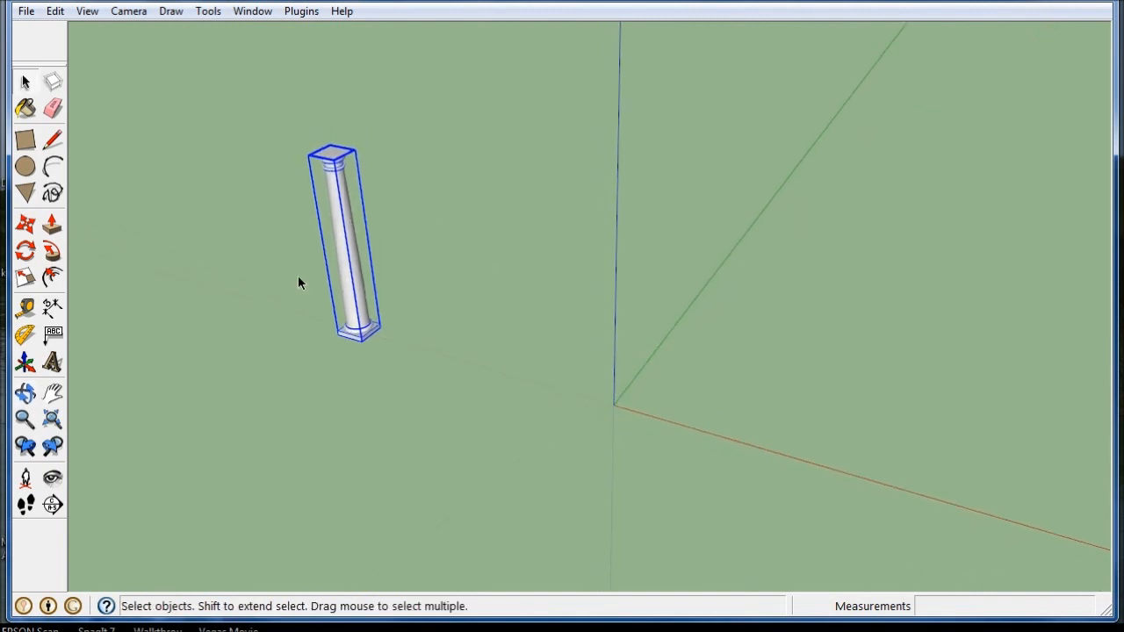
pyautogui.click(25, 252)
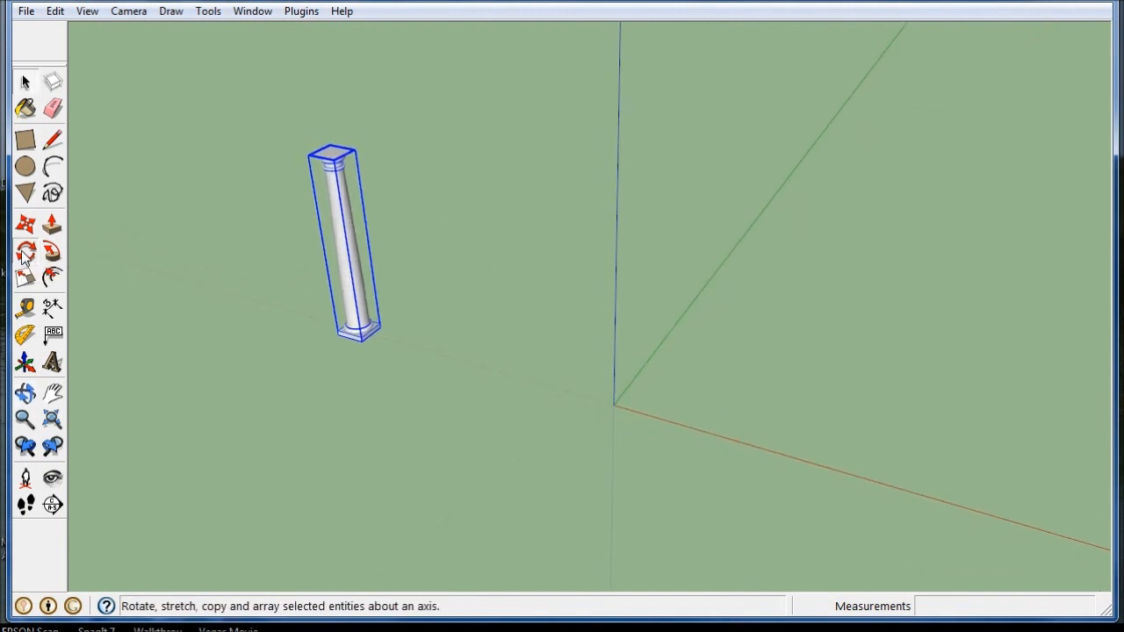
pyautogui.click(25, 253)
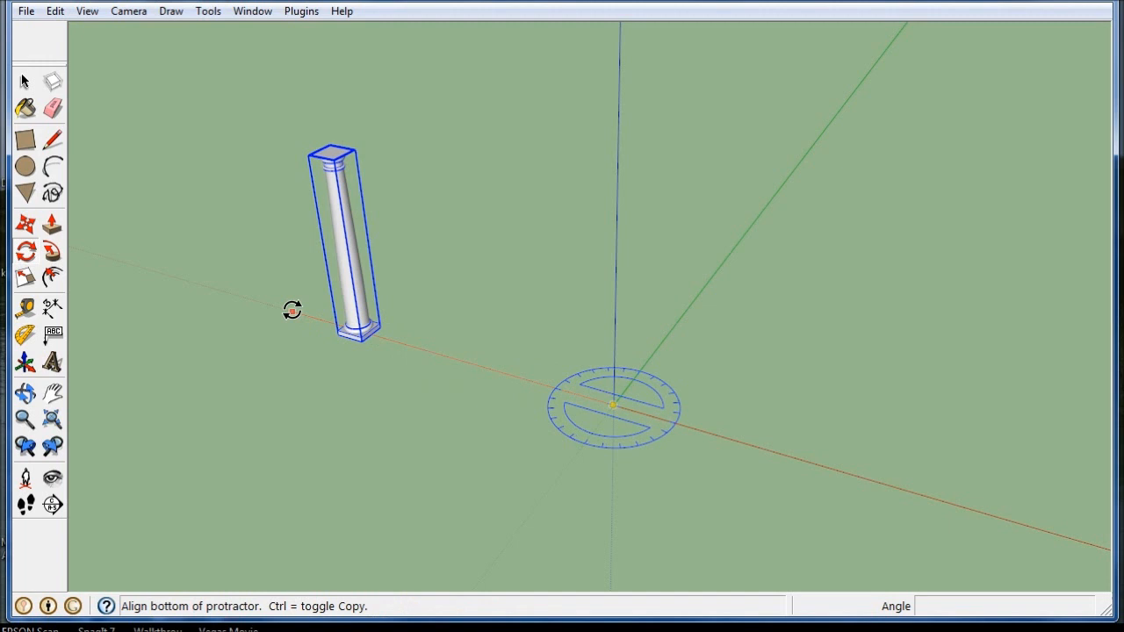
pyautogui.moveTo(288, 308)
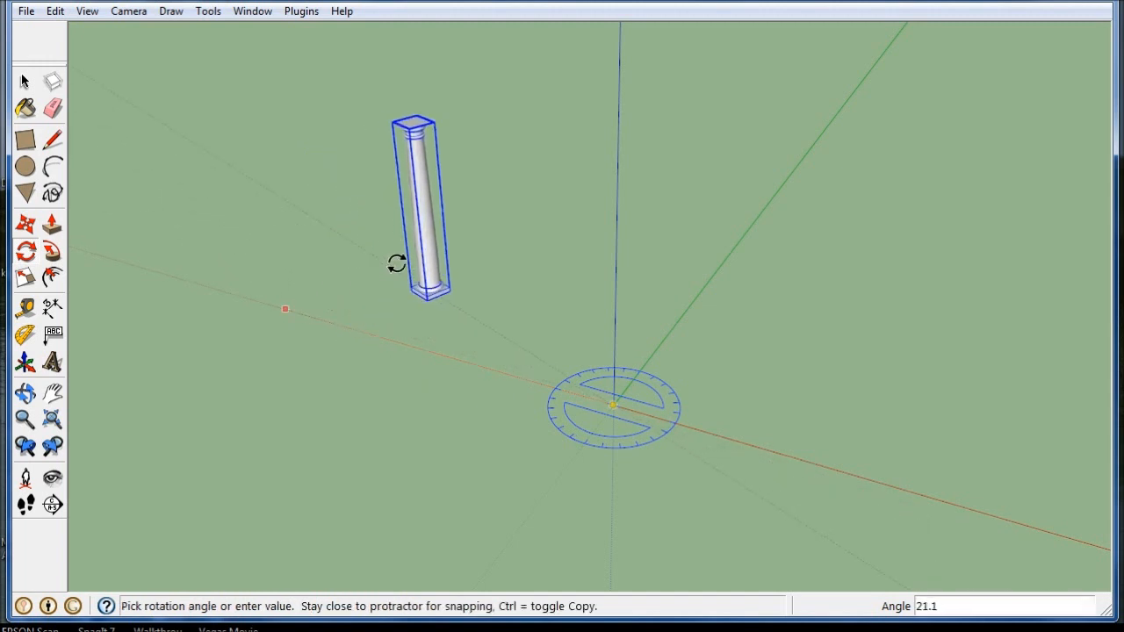
pyautogui.moveTo(401, 289)
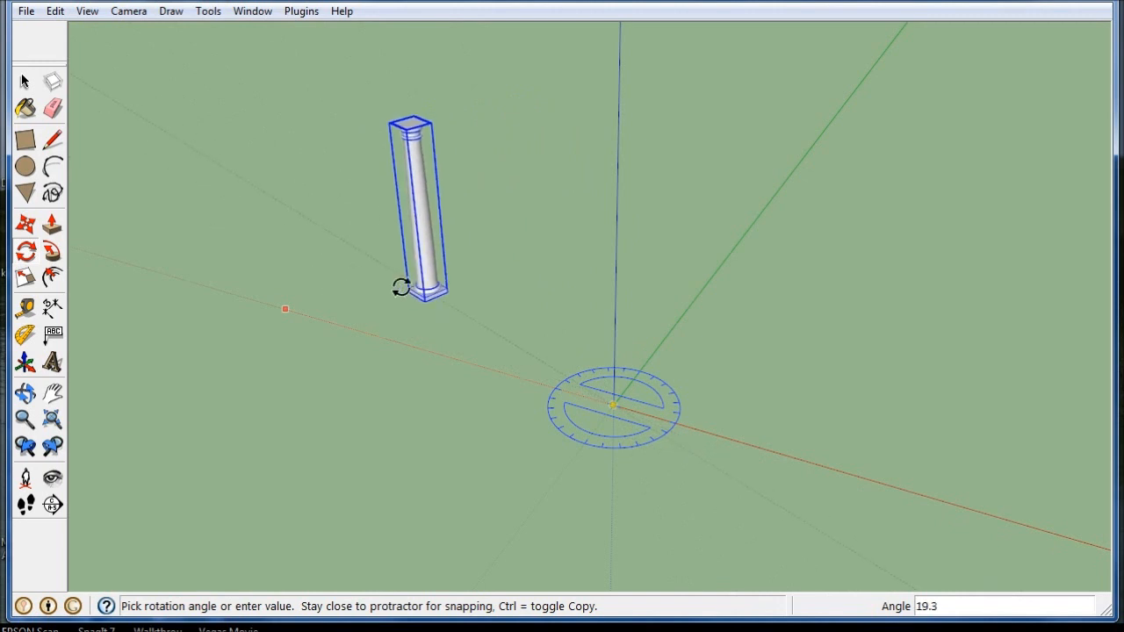
pyautogui.moveTo(312, 313)
pyautogui.write('30')
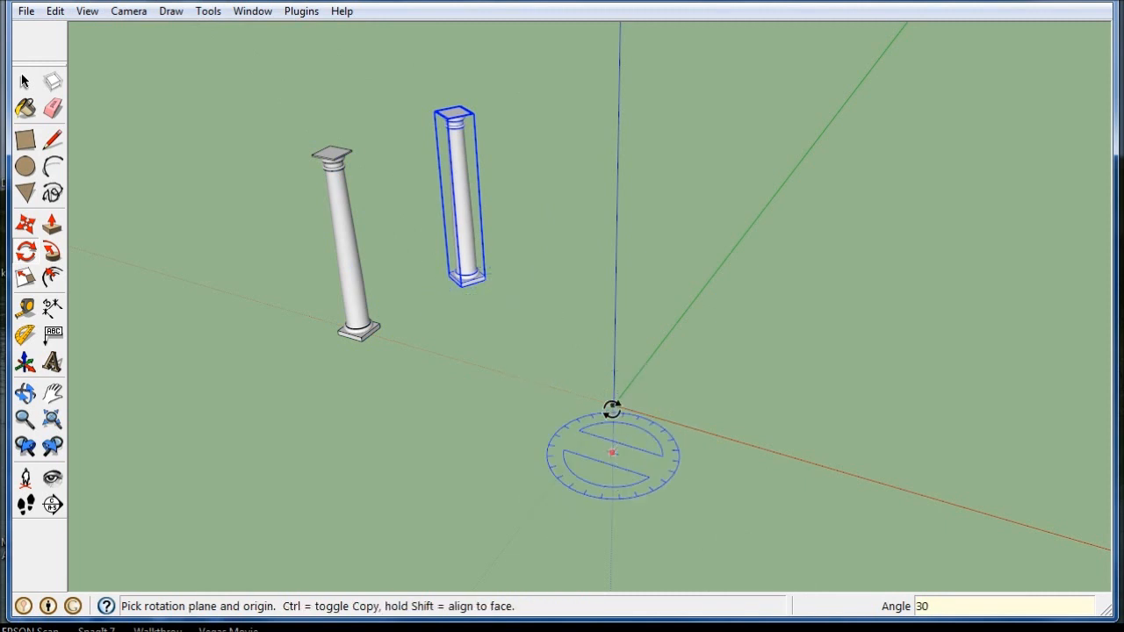
pyautogui.click(612, 453)
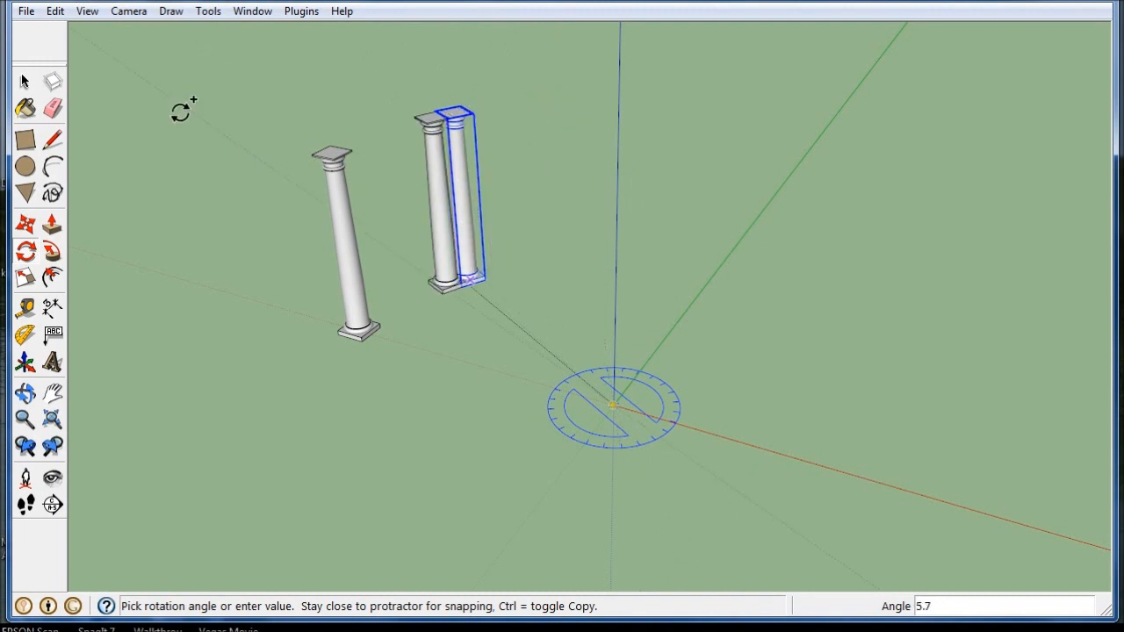
pyautogui.click(54, 11)
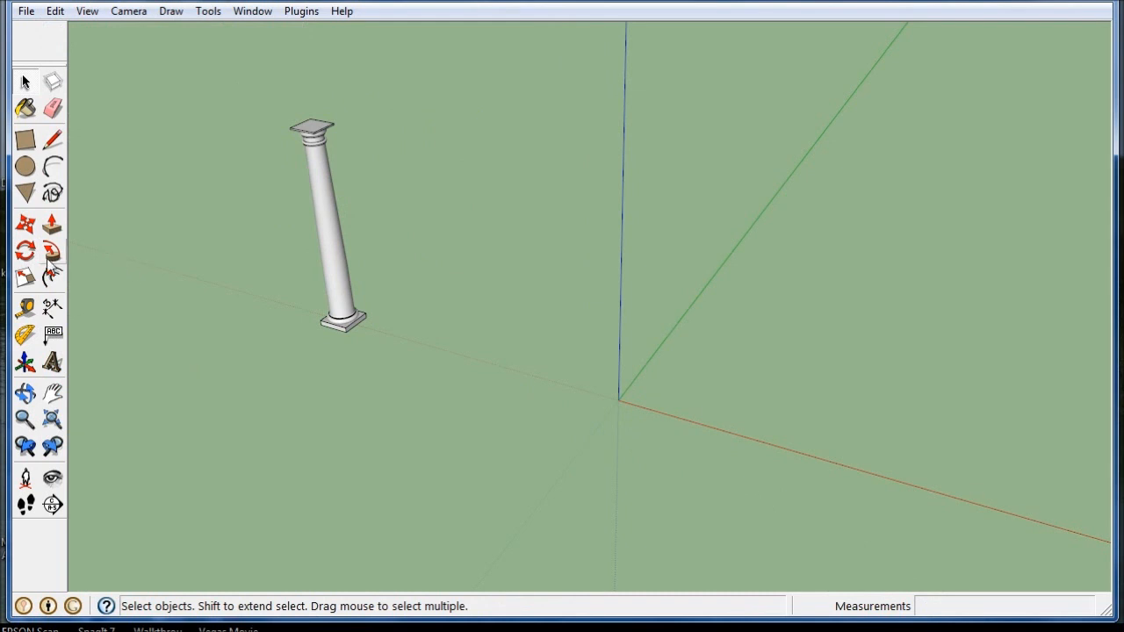
pyautogui.moveTo(338, 215)
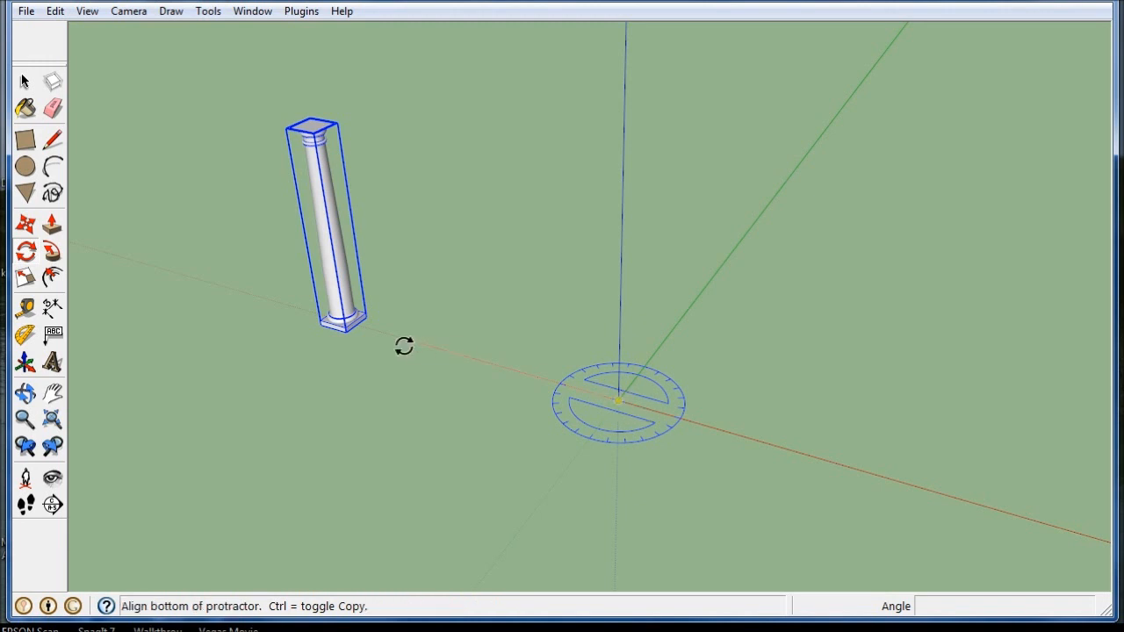
pyautogui.moveTo(250, 302)
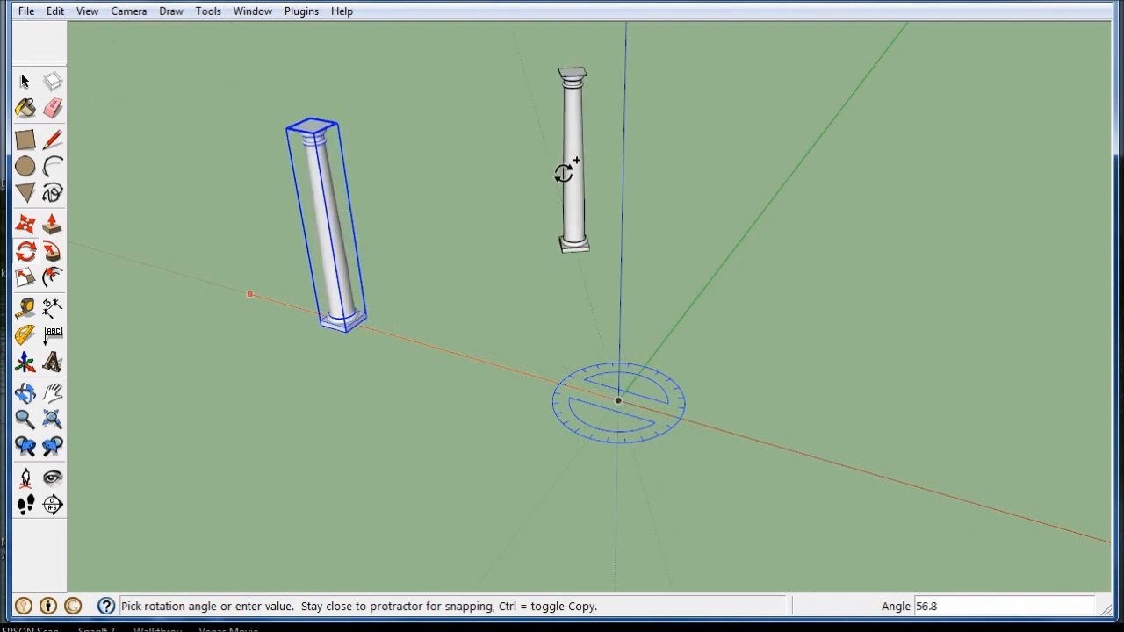
pyautogui.moveTo(835, 362)
pyautogui.write('330')
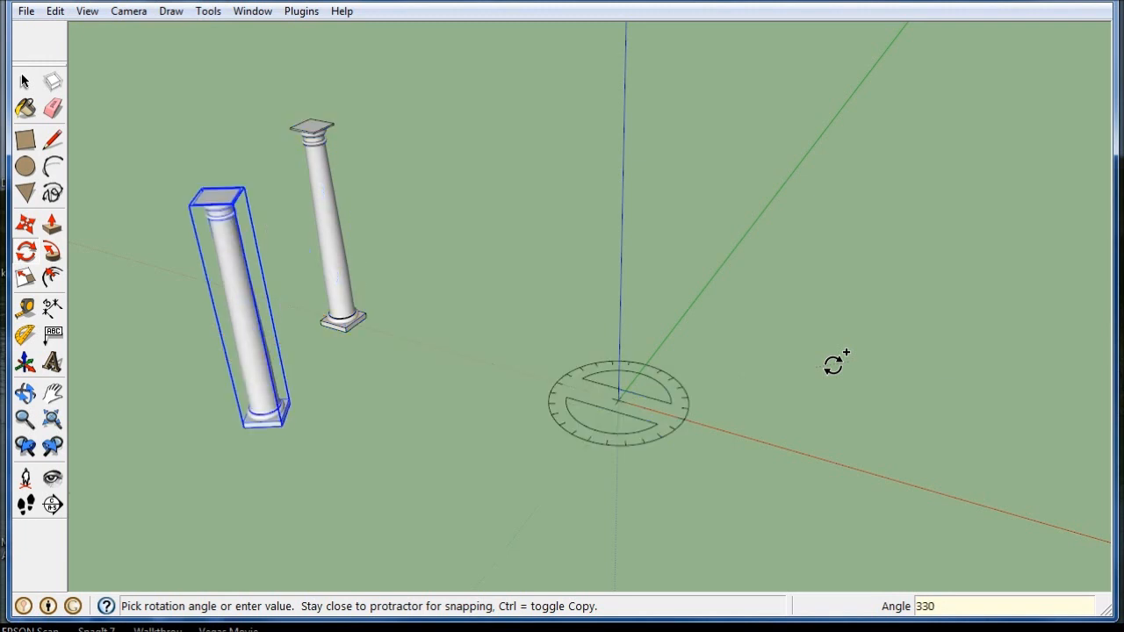
pyautogui.write('/')
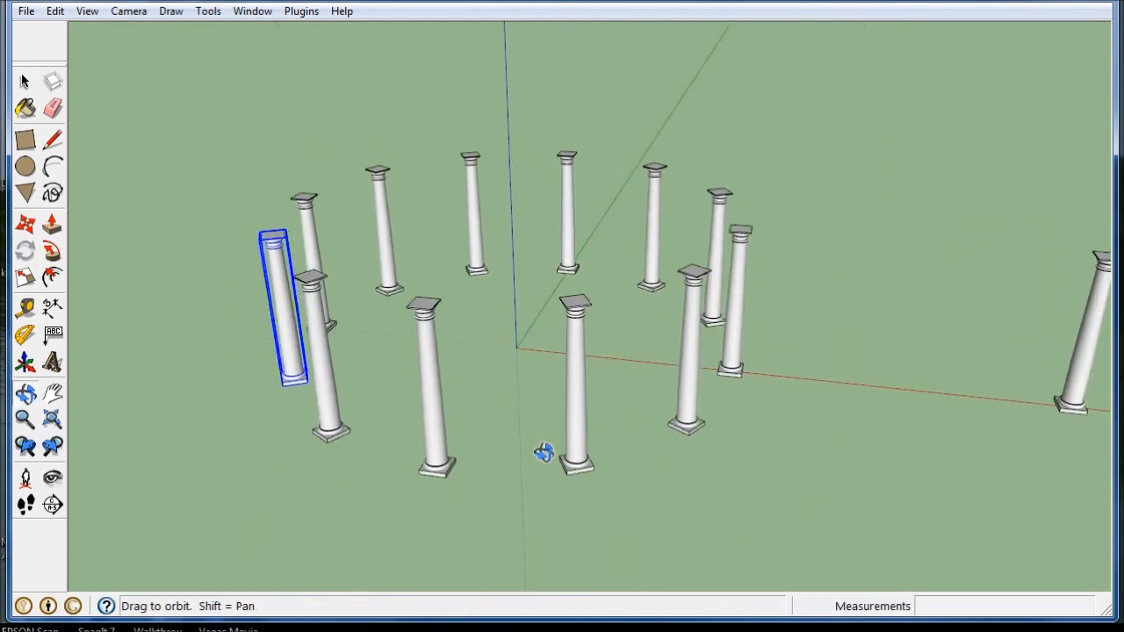
# Restart a rotation of an outlying column and reach for Undo of the array.
pyautogui.click(25, 250)
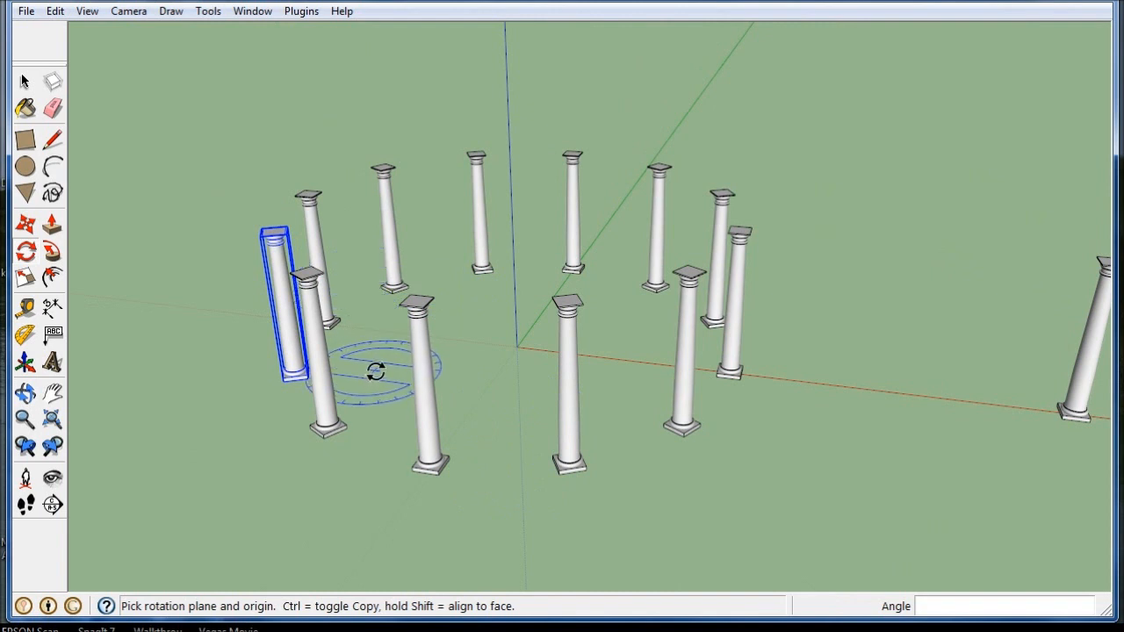
pyautogui.moveTo(518, 260)
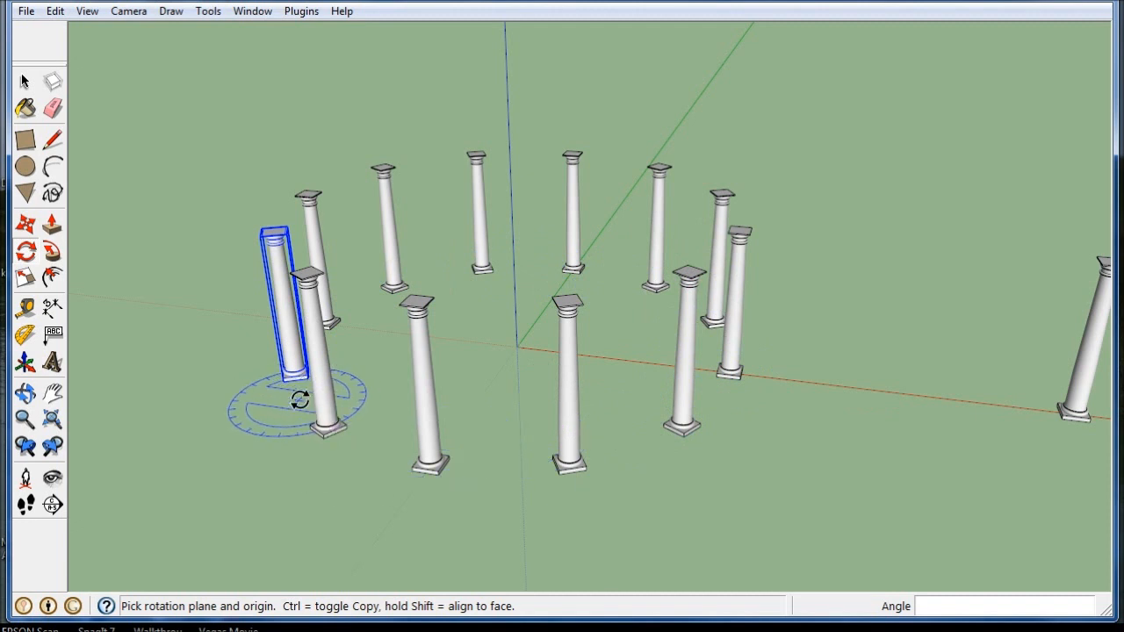
pyautogui.moveTo(888, 330)
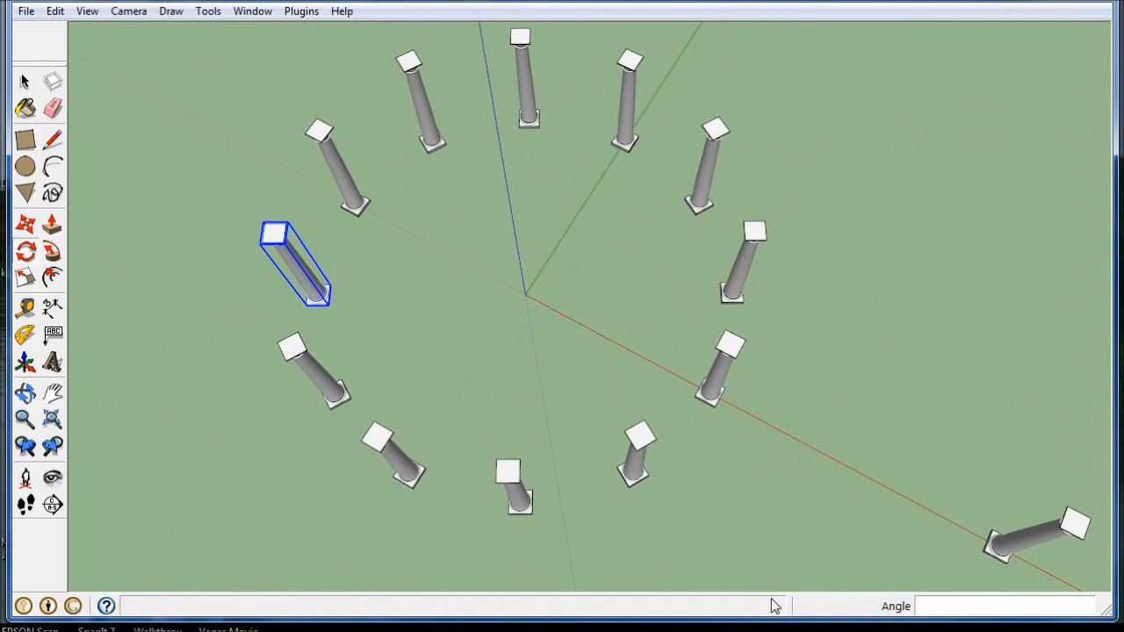
pyautogui.click(25, 251)
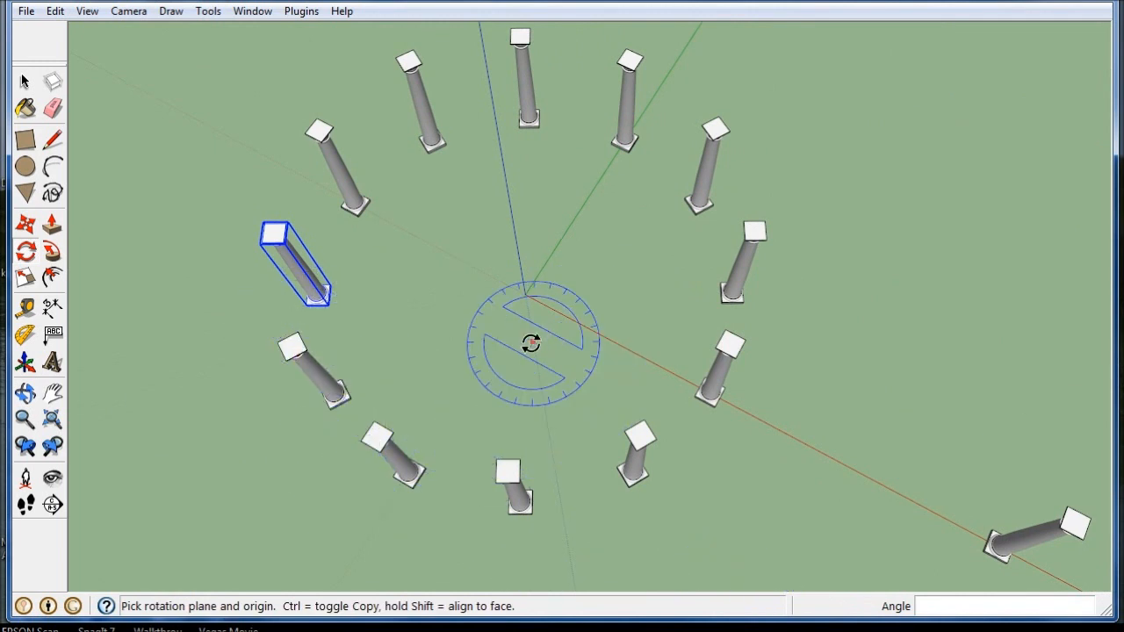
pyautogui.click(55, 10)
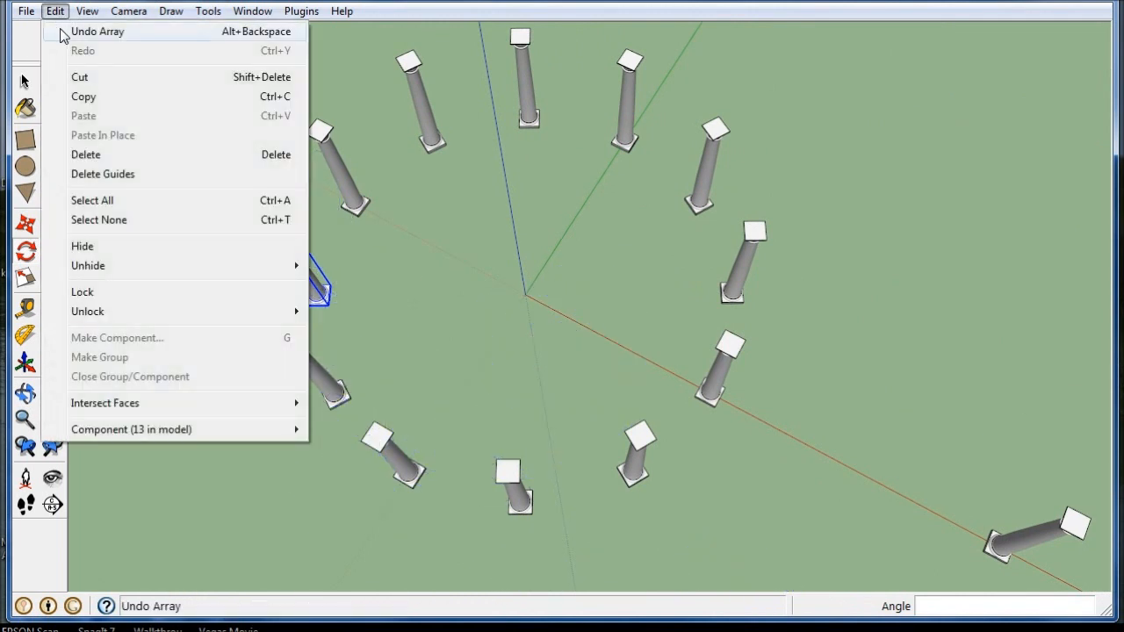
# Undo the ring, then rotate-copy one column 30° at the origin with an 11x multiplier.
pyautogui.click(98, 32)
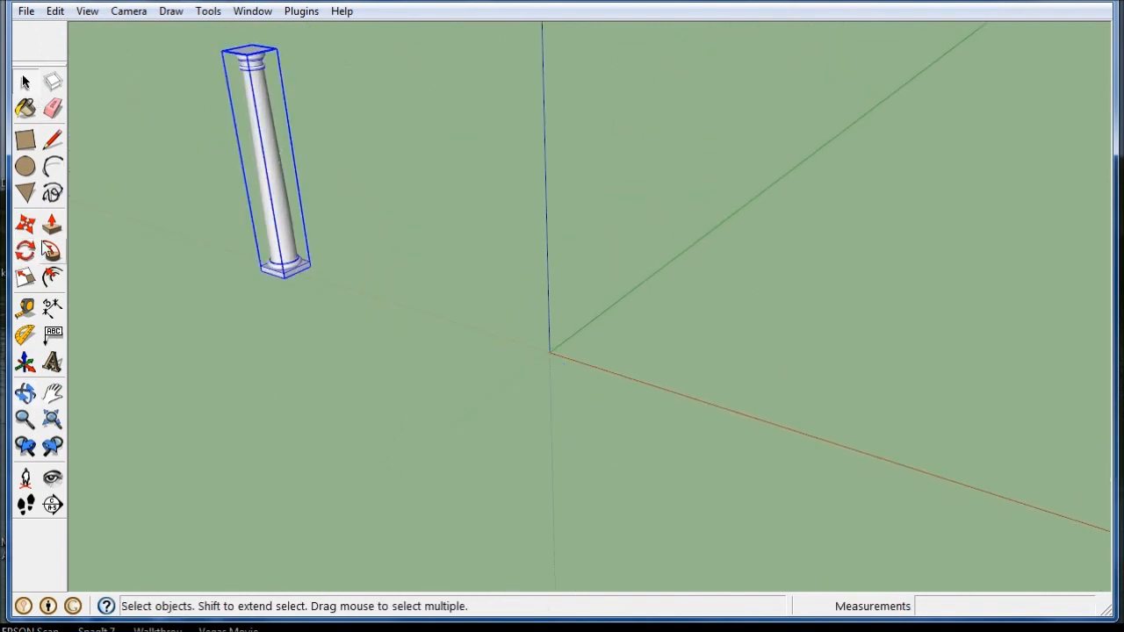
pyautogui.click(25, 249)
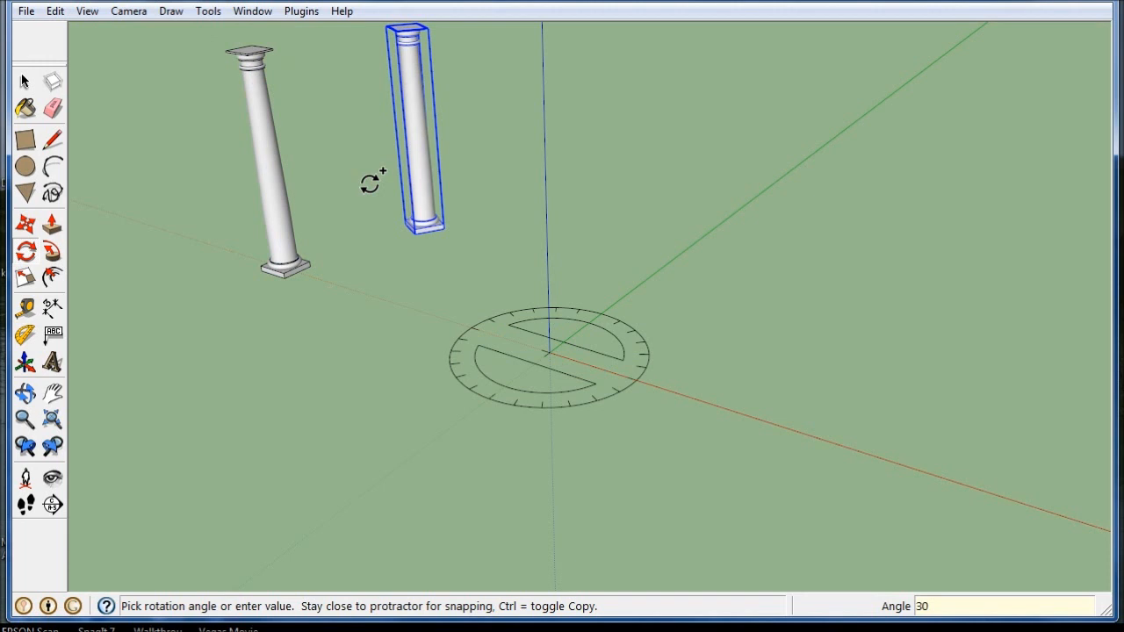
pyautogui.write('11x')
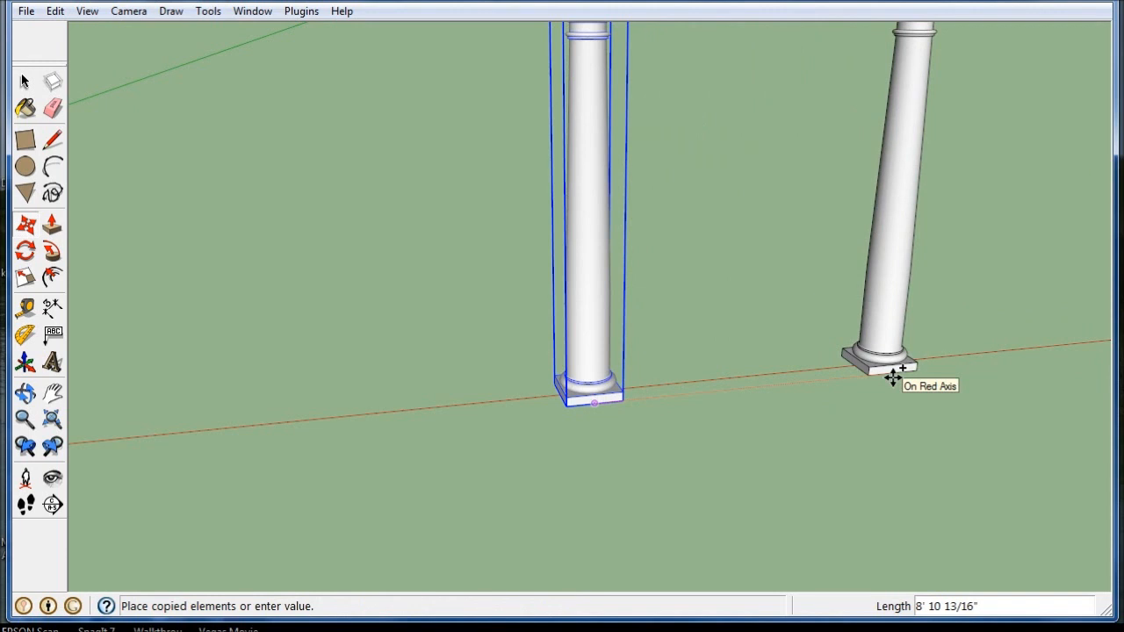
# Copy the column 50' along the red axis and try dividing the span with /5.
pyautogui.write("50'")
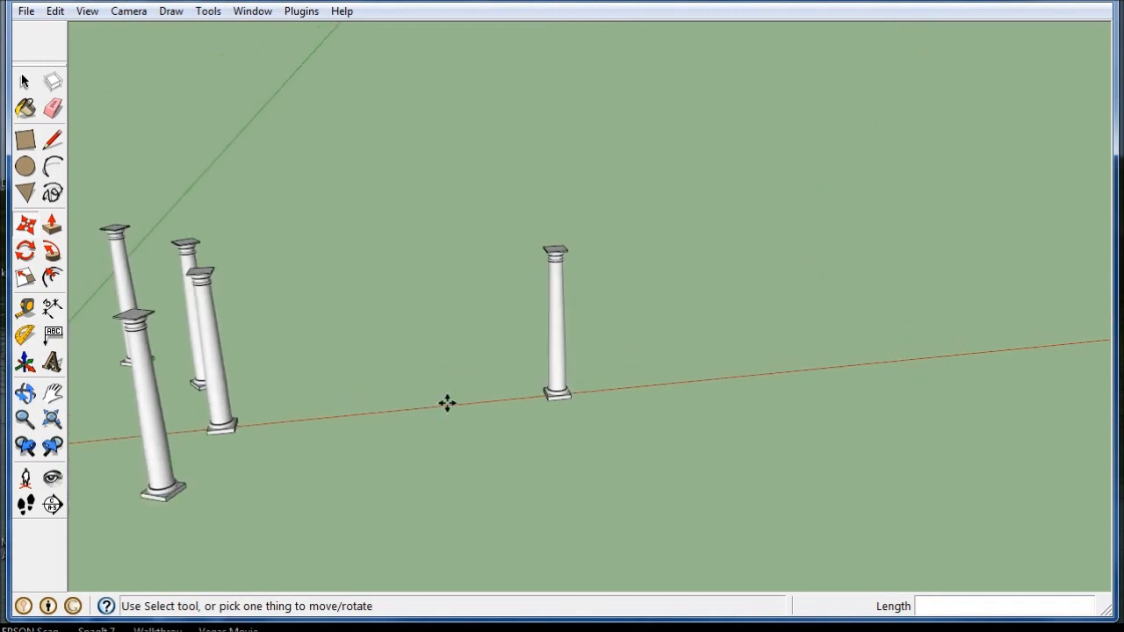
pyautogui.moveTo(448, 402); pyautogui.dragTo(1061, 435)
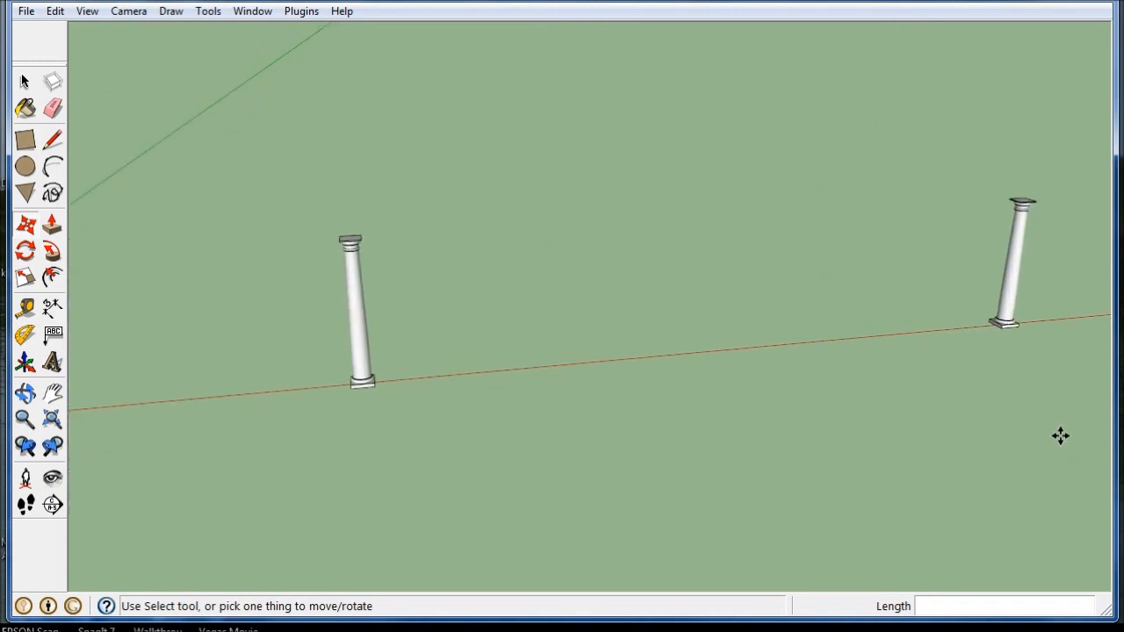
pyautogui.write('/5')
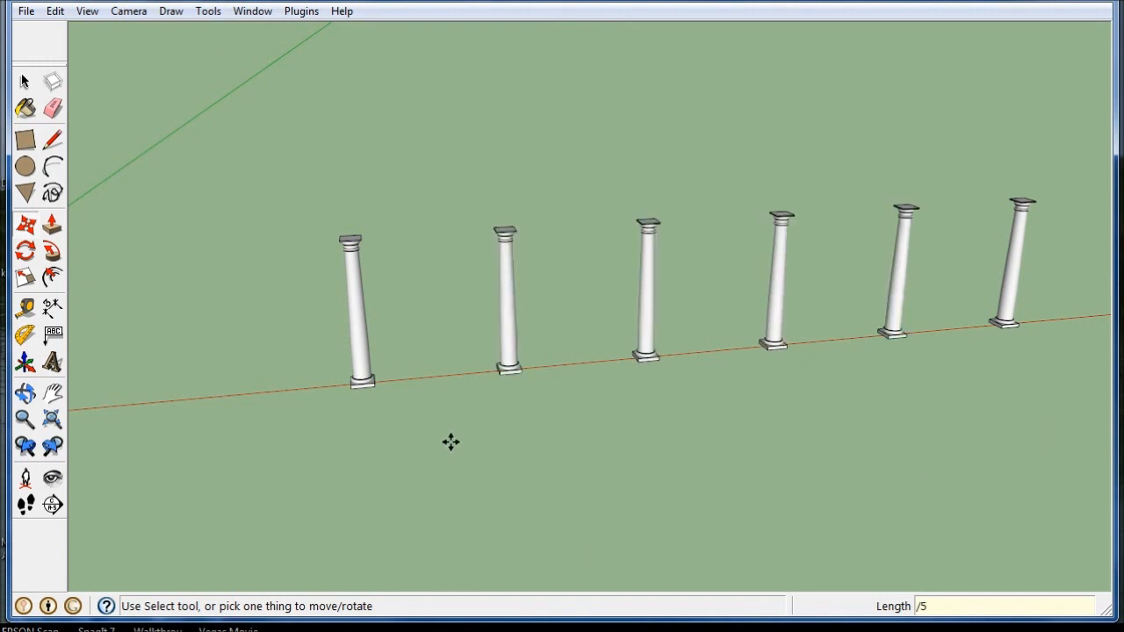
pyautogui.moveTo(984, 471)
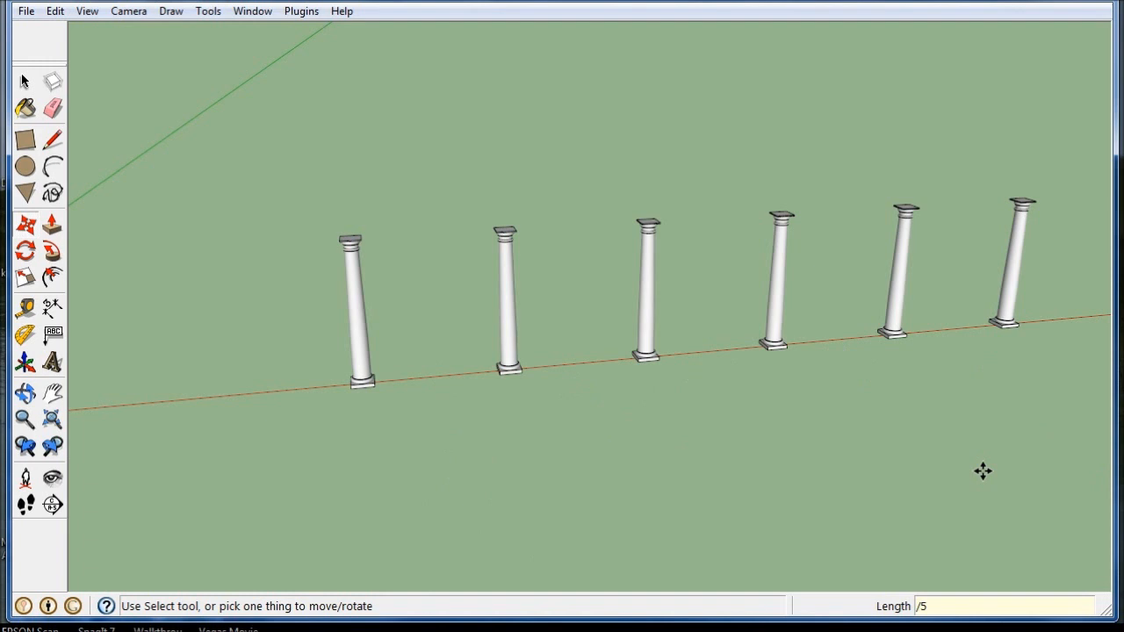
pyautogui.click(1019, 263)
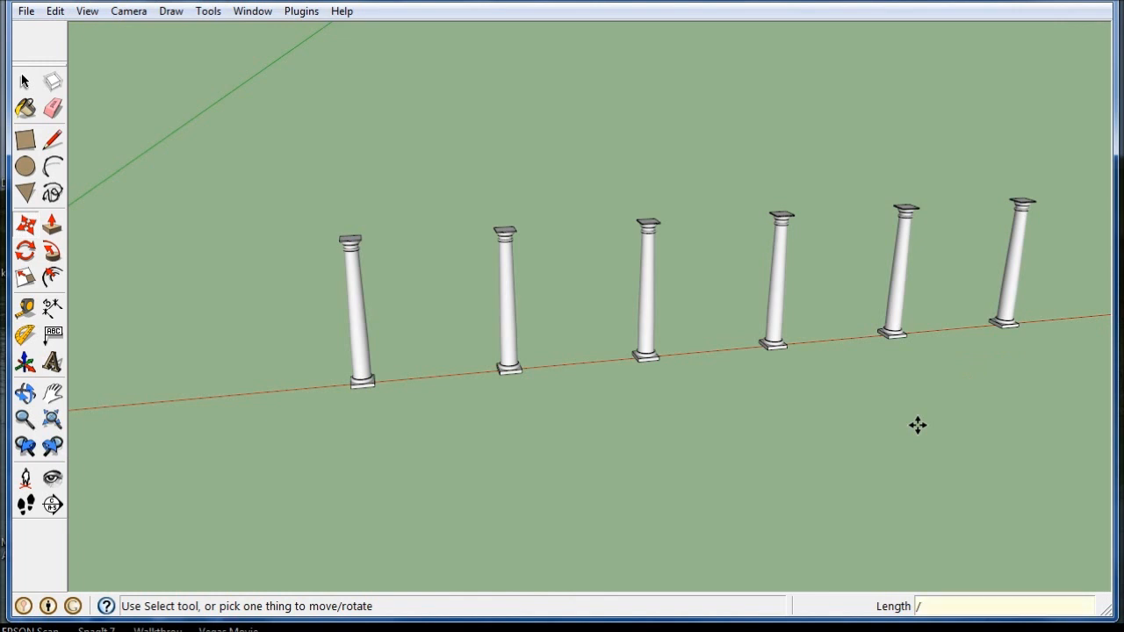
# Try 7 and 10 copy counts, then divide the span with /4 for five evenly spaced columns.
pyautogui.write('7')
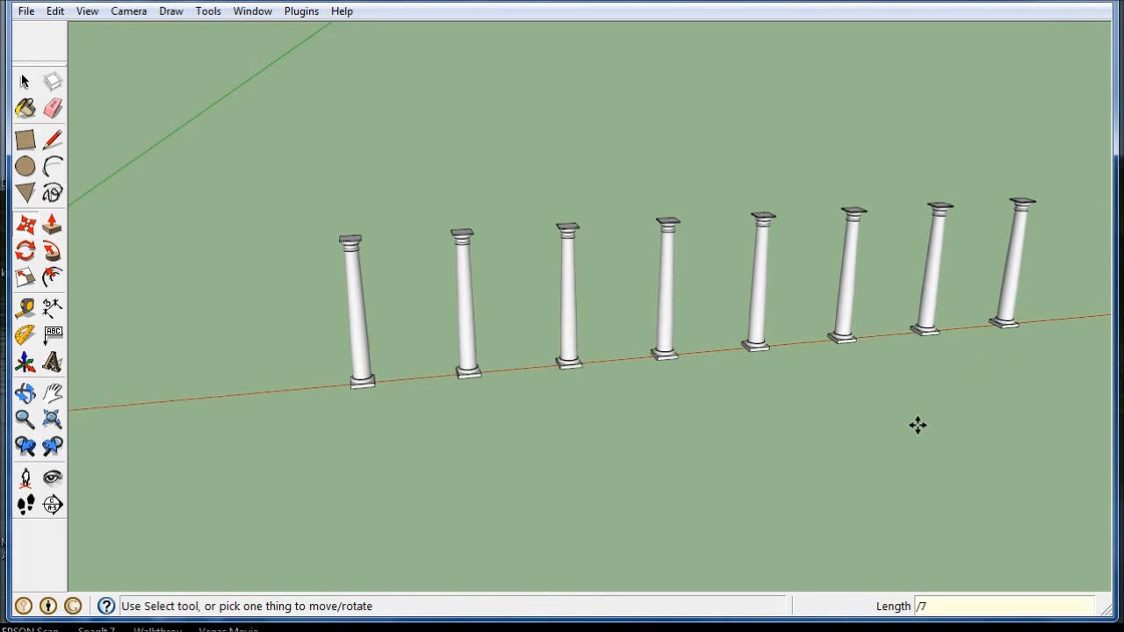
pyautogui.write('10')
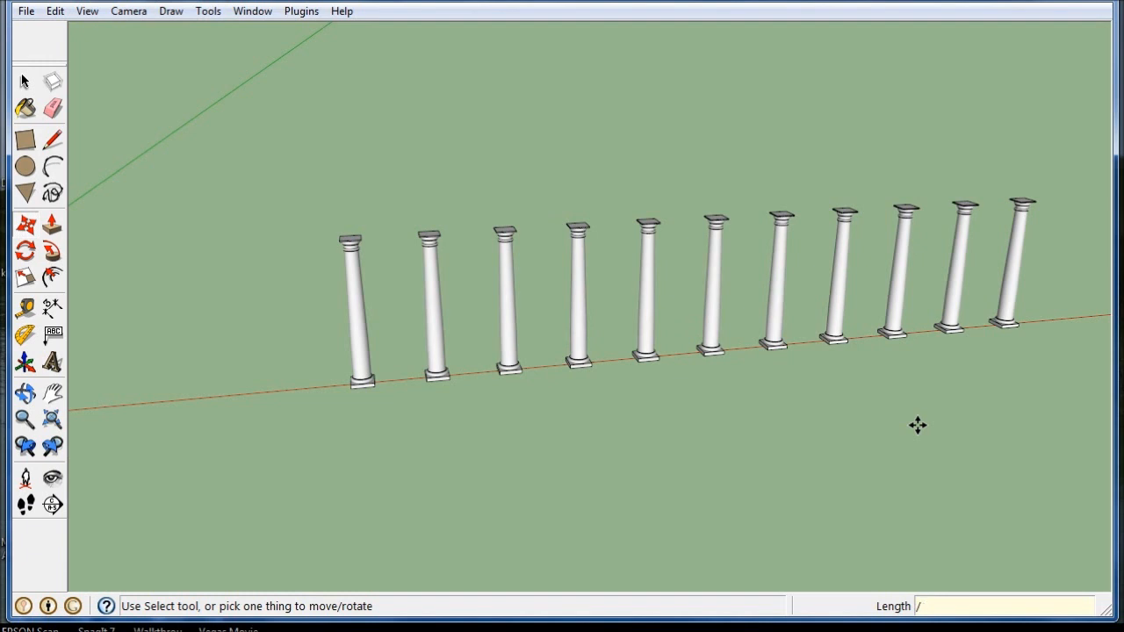
pyautogui.write('/4')
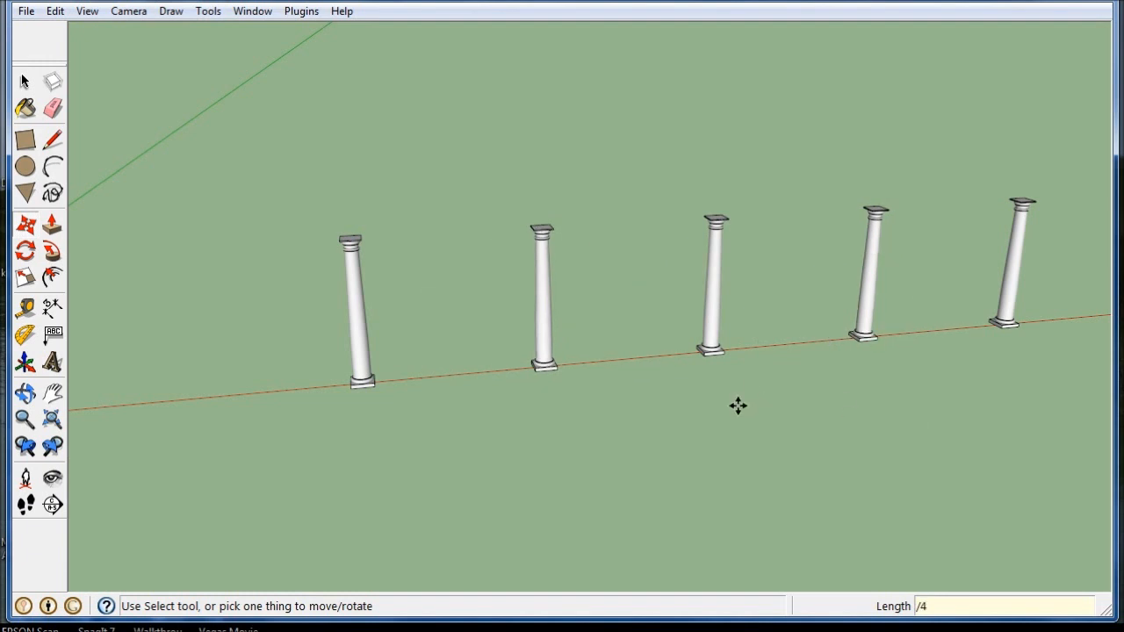
pyautogui.moveTo(485, 459)
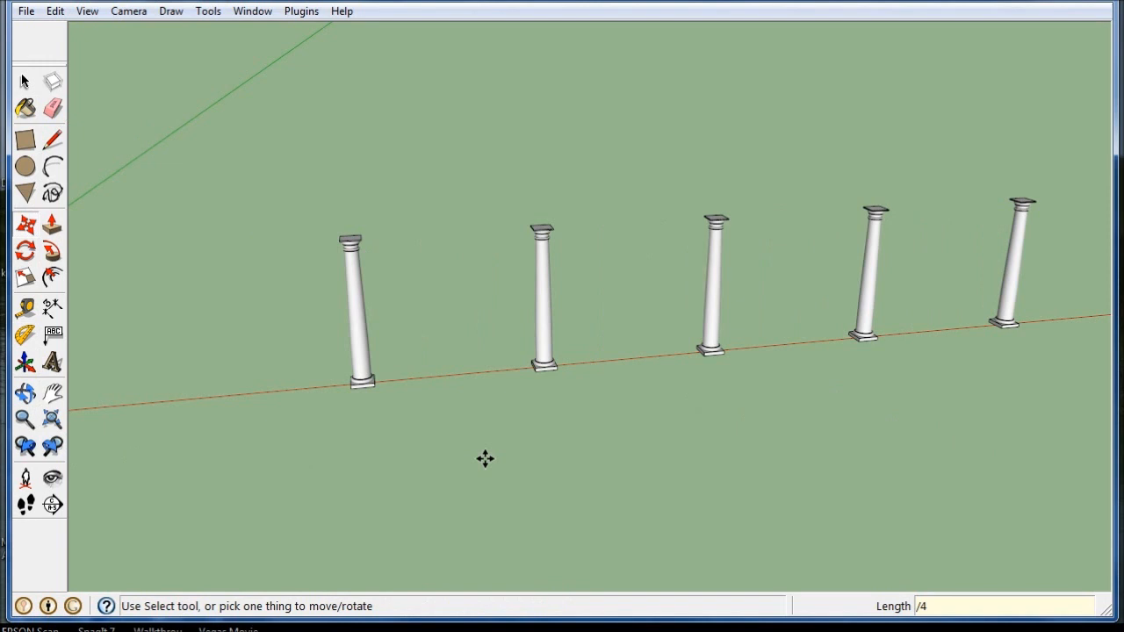
pyautogui.moveTo(68, 49)
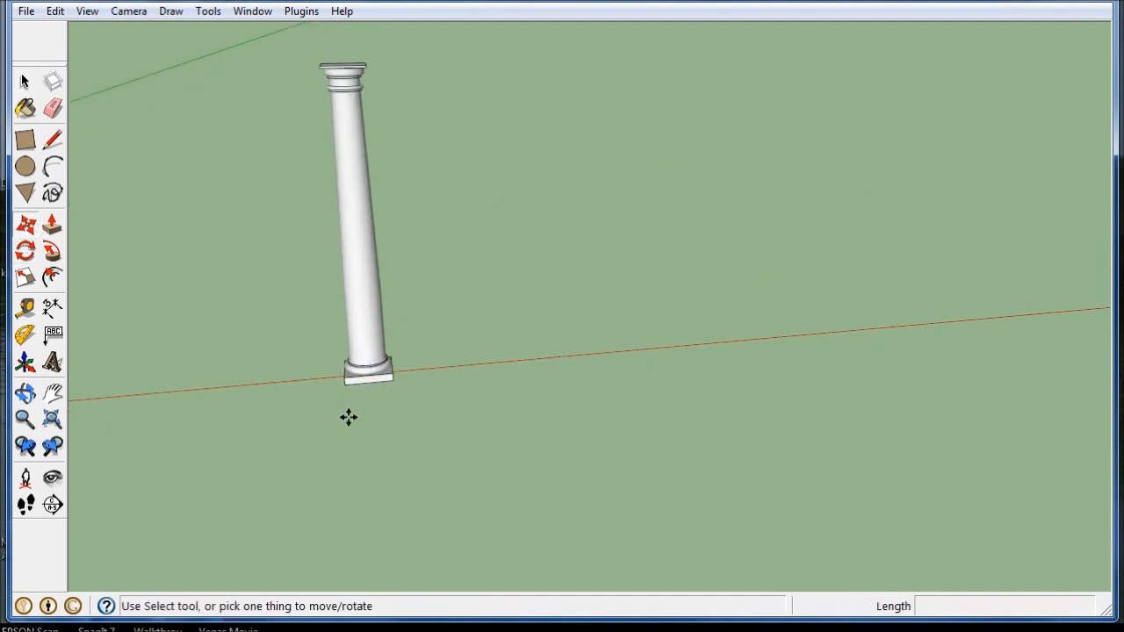
# Move-copy the single column a short distance along the red axis and array it 5x.
pyautogui.click(350, 220)
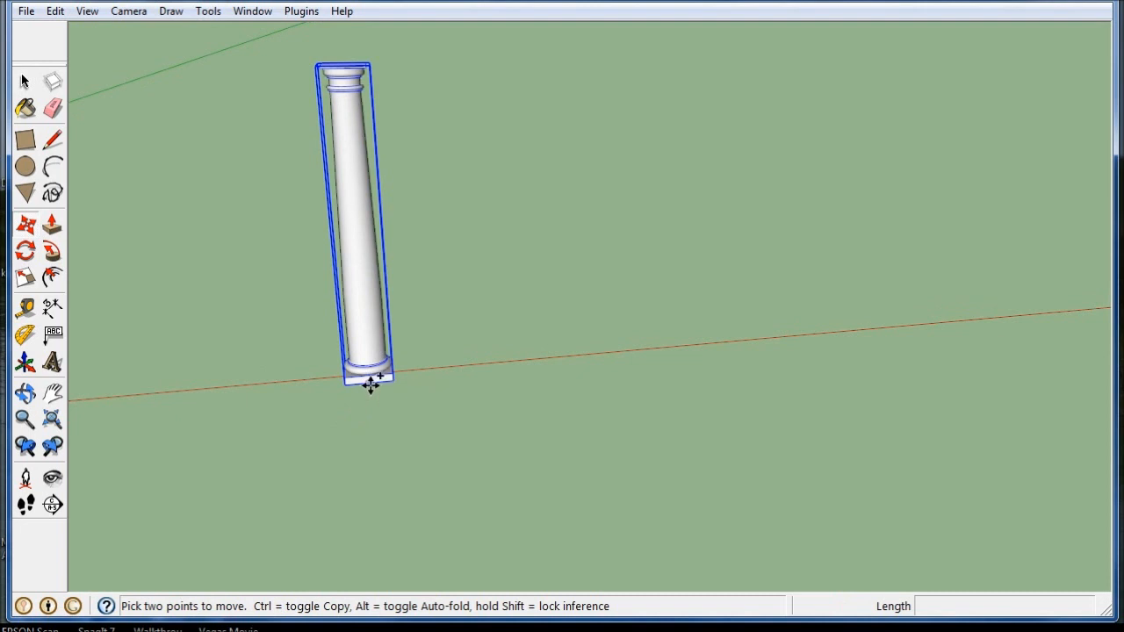
pyautogui.click(559, 364)
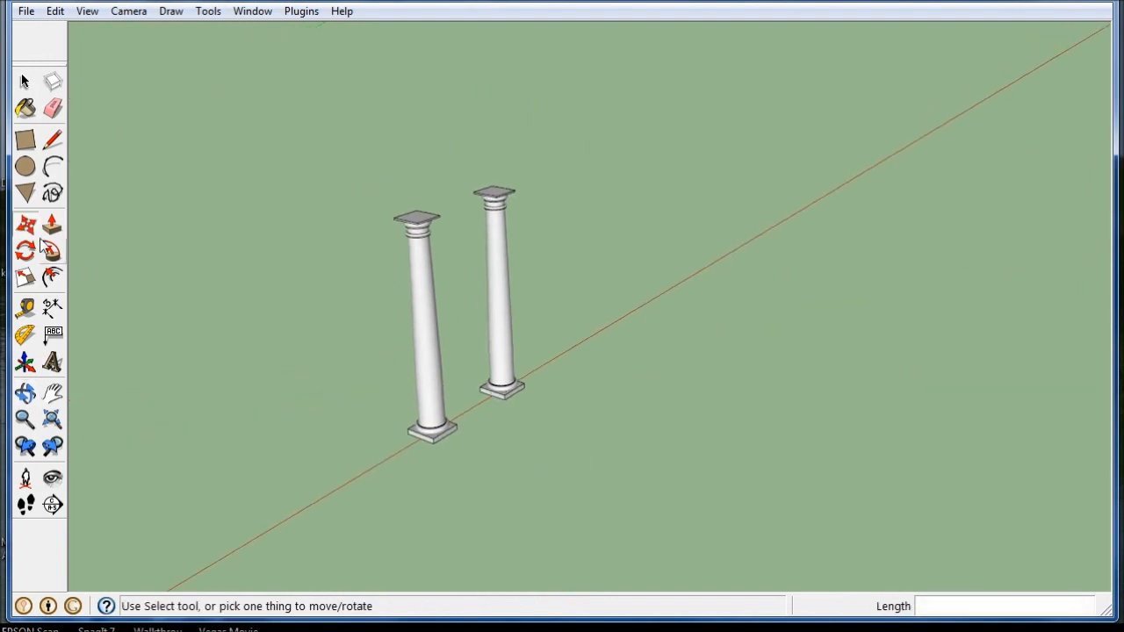
pyautogui.moveTo(182, 306)
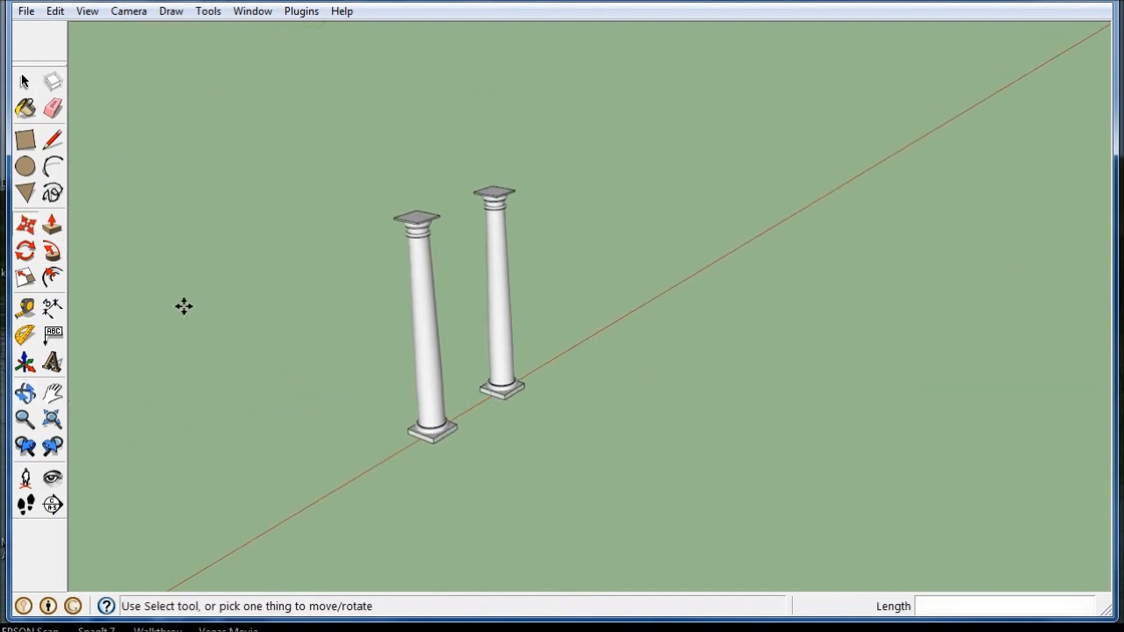
pyautogui.write('5x')
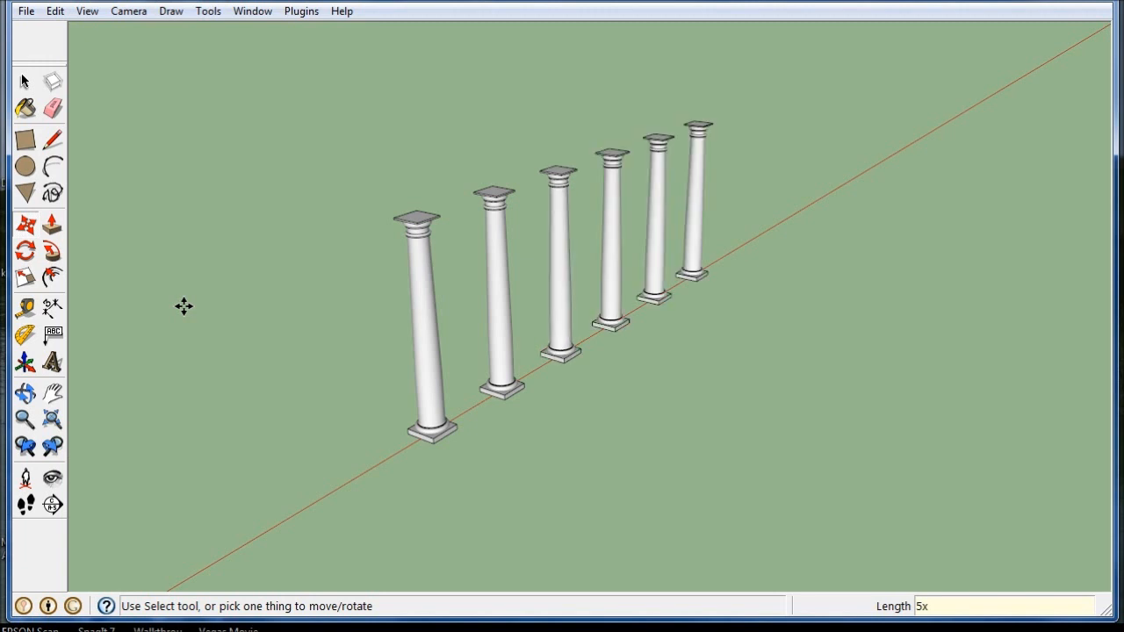
pyautogui.moveTo(608, 383)
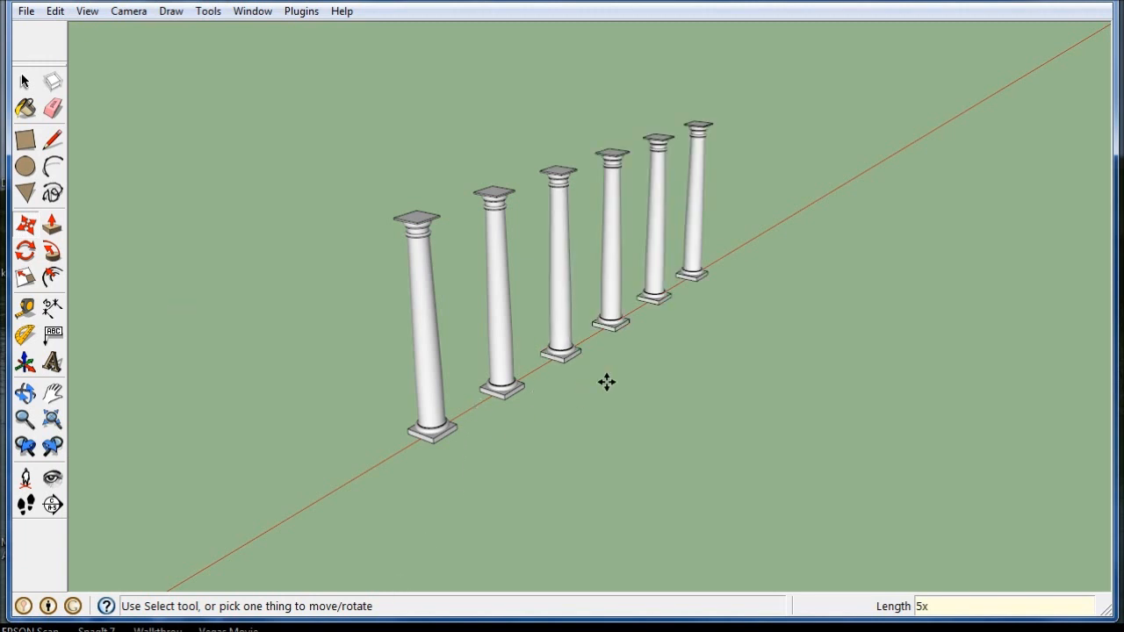
# Extend the row with 10x and then 20x multiplied copies.
pyautogui.click(611, 237)
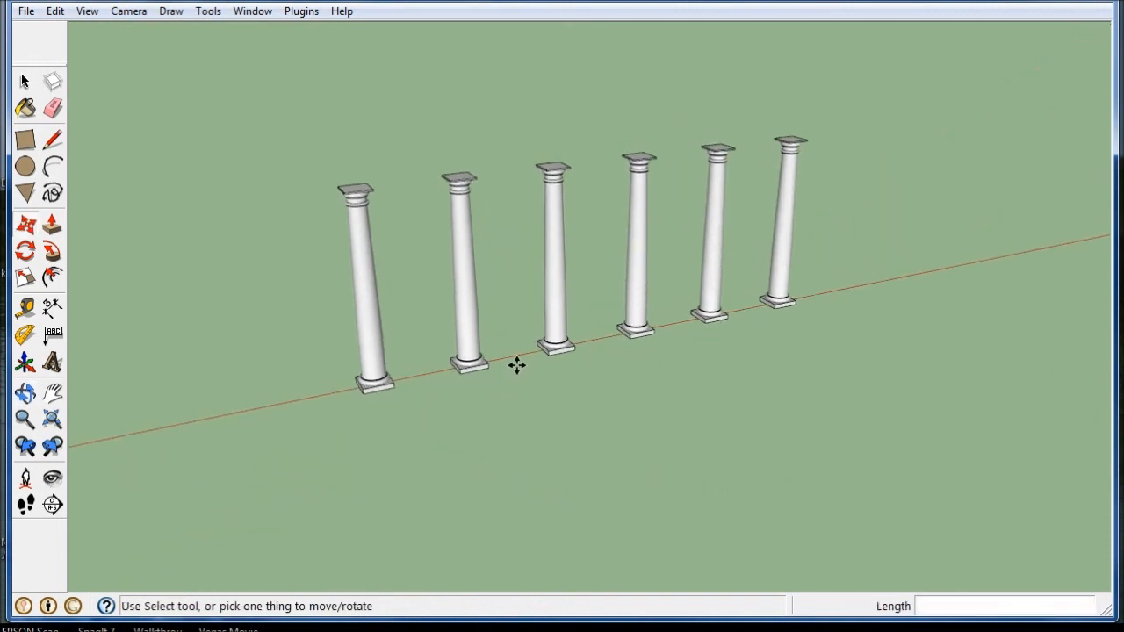
pyautogui.moveTo(666, 429)
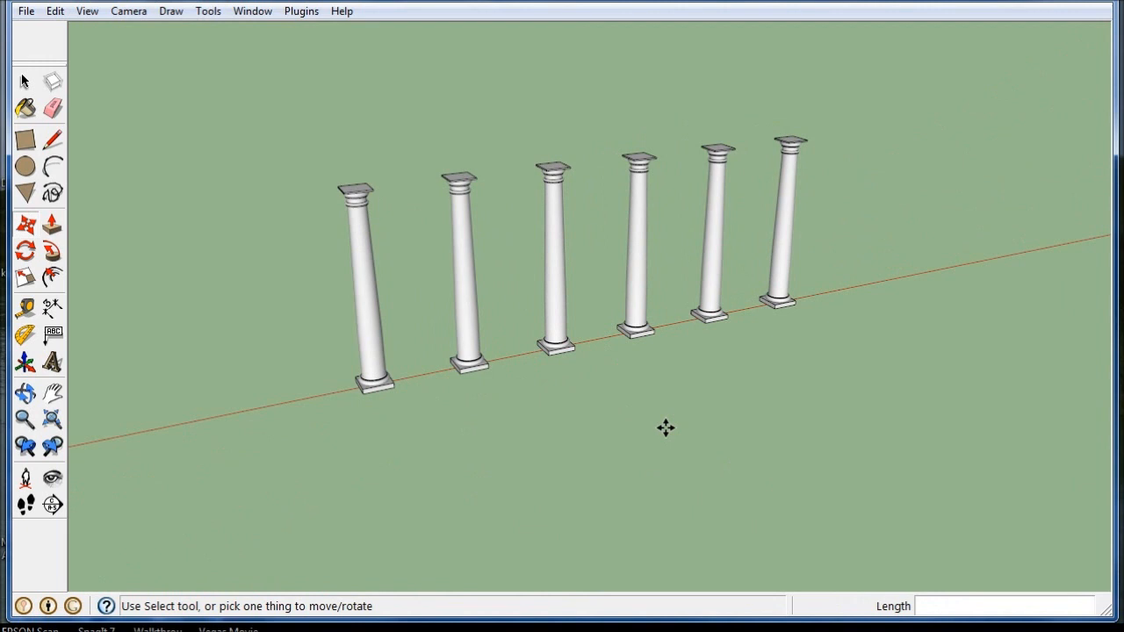
pyautogui.write('10x')
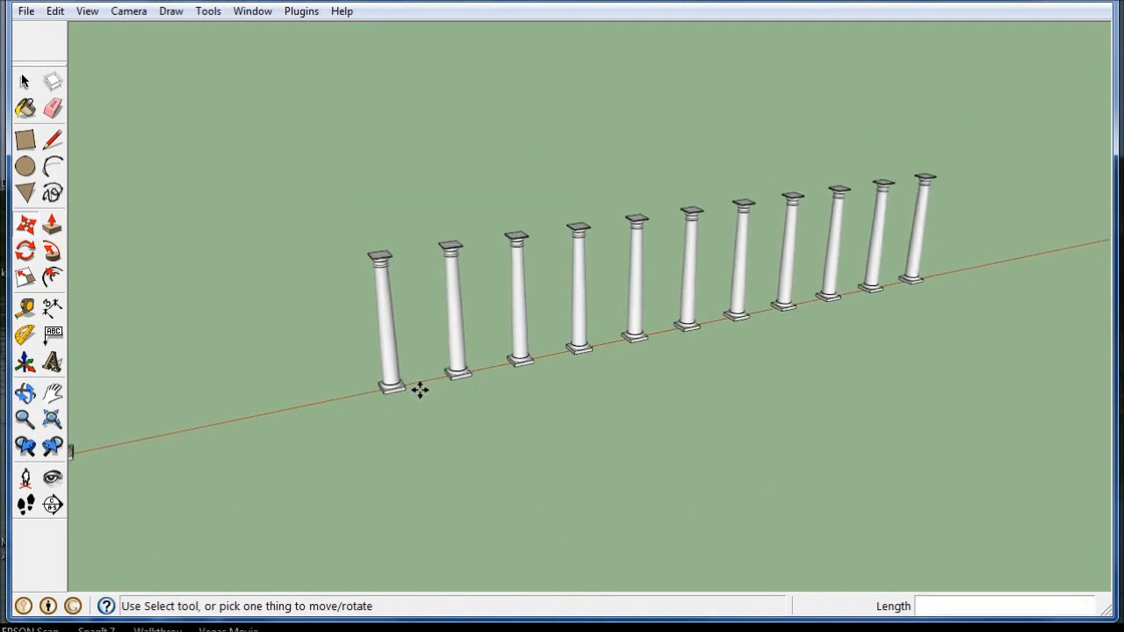
pyautogui.write('20x')
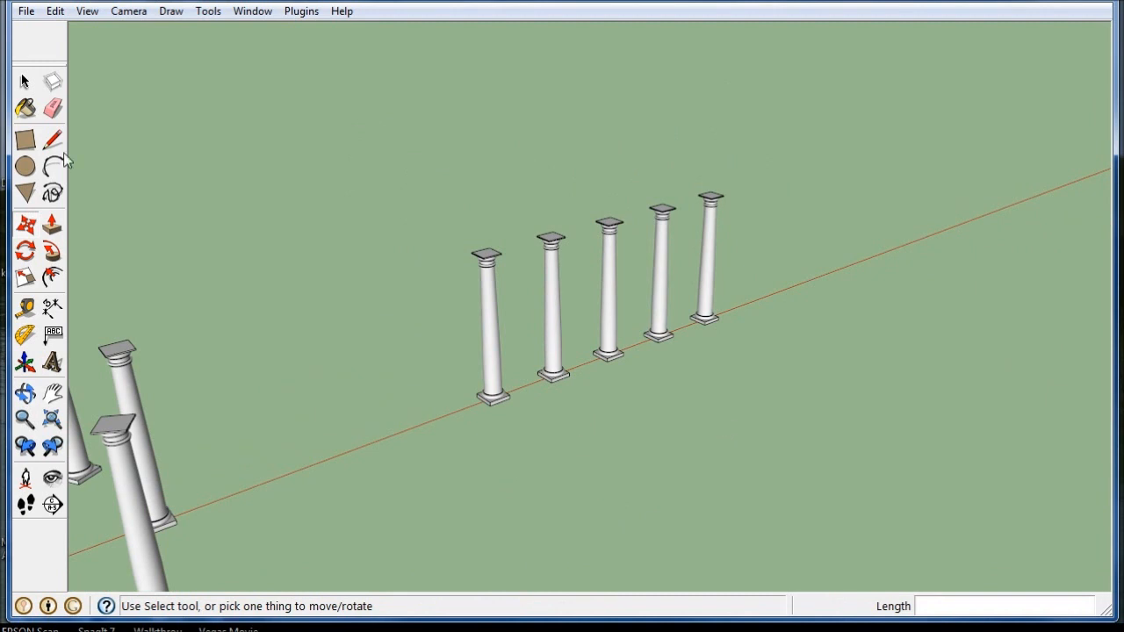
# Move-copy a column along the red axis and divide /4 into five evenly spaced columns.
pyautogui.click(25, 81)
pyautogui.write('/4')
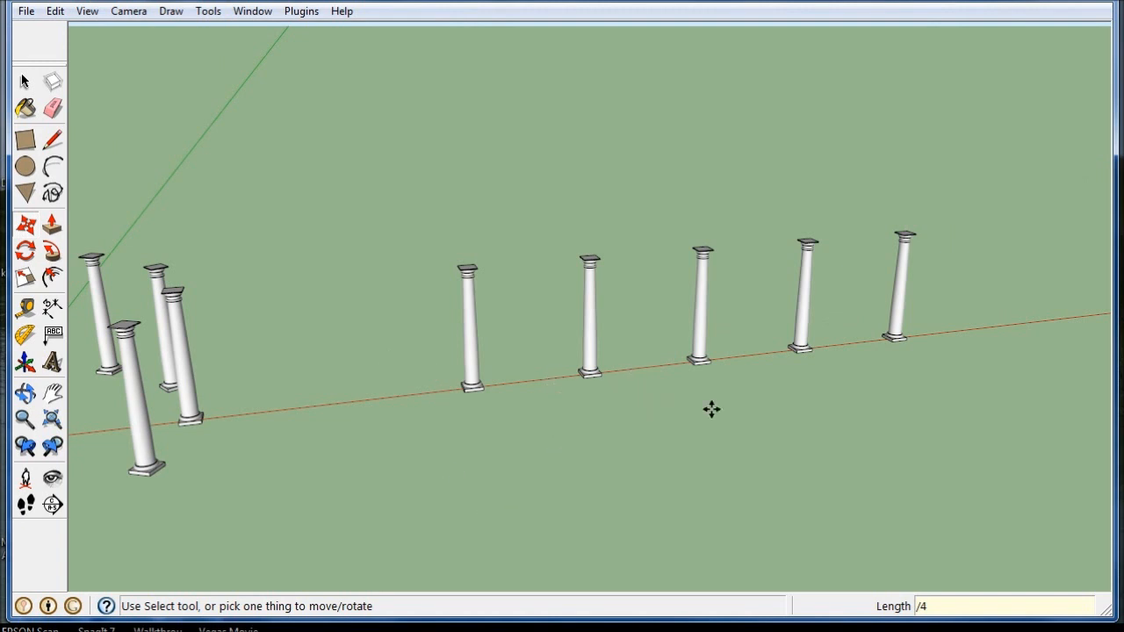
pyautogui.moveTo(711, 407); pyautogui.dragTo(886, 488)
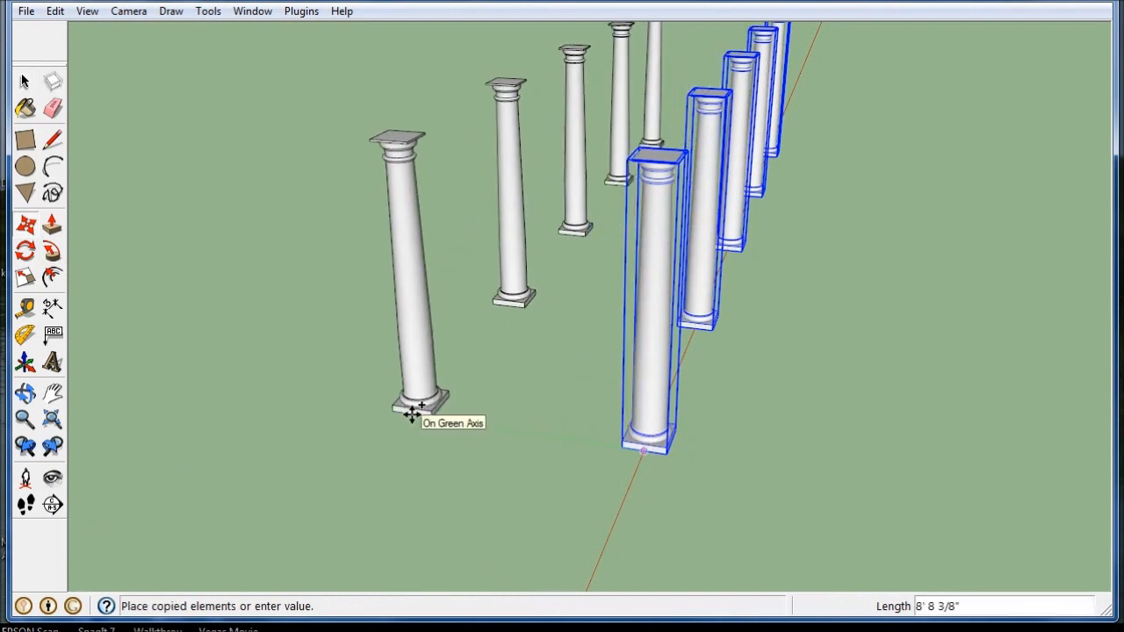
# Copy the row 100' along the green axis and divide the copies to fill a column grid.
pyautogui.write("100'")
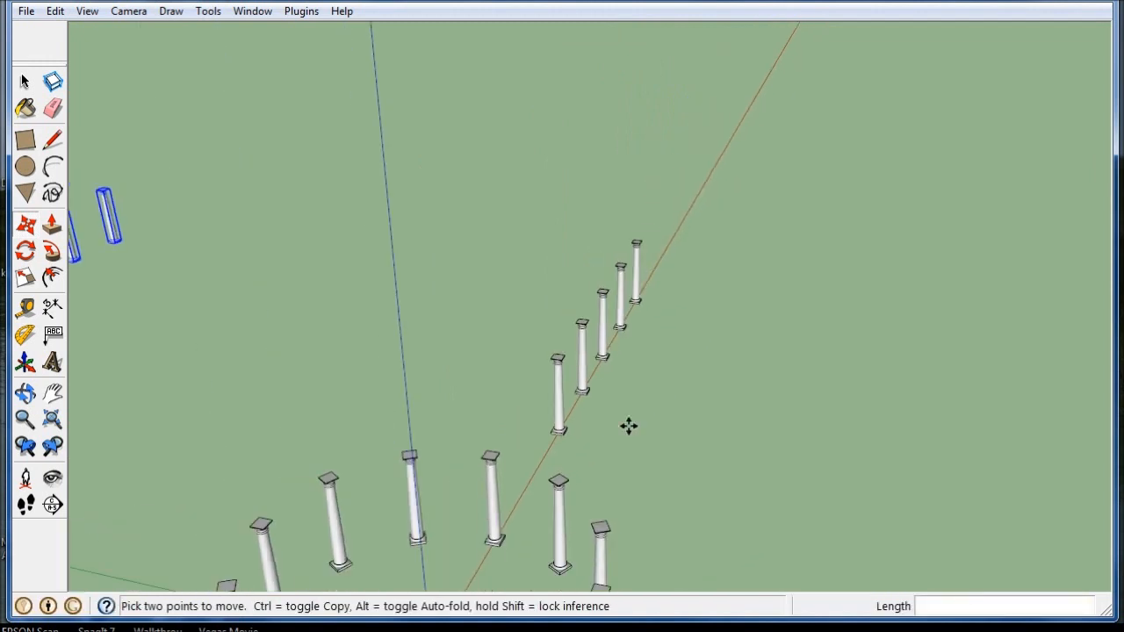
pyautogui.moveTo(629, 427); pyautogui.dragTo(612, 424)
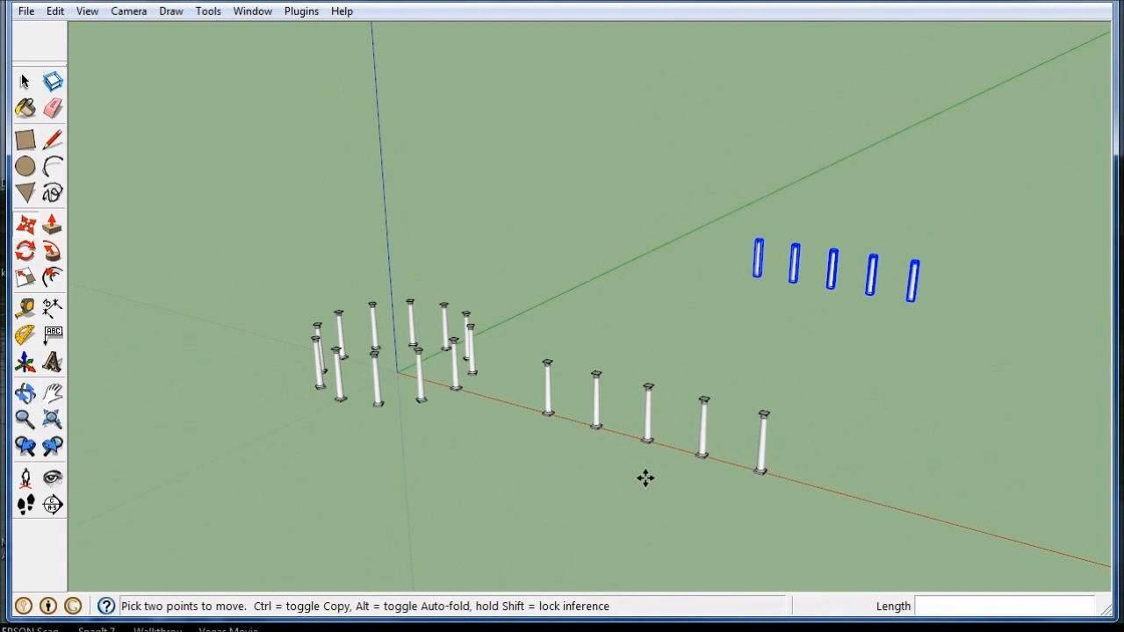
pyautogui.write('/')
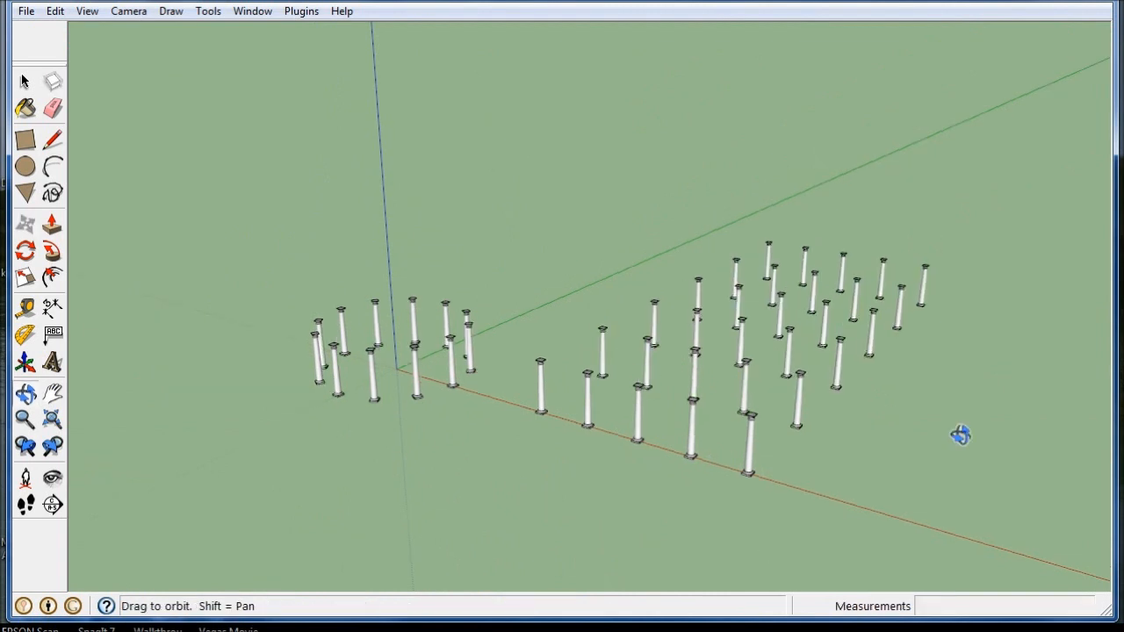
pyautogui.moveTo(963, 436); pyautogui.dragTo(608, 490)
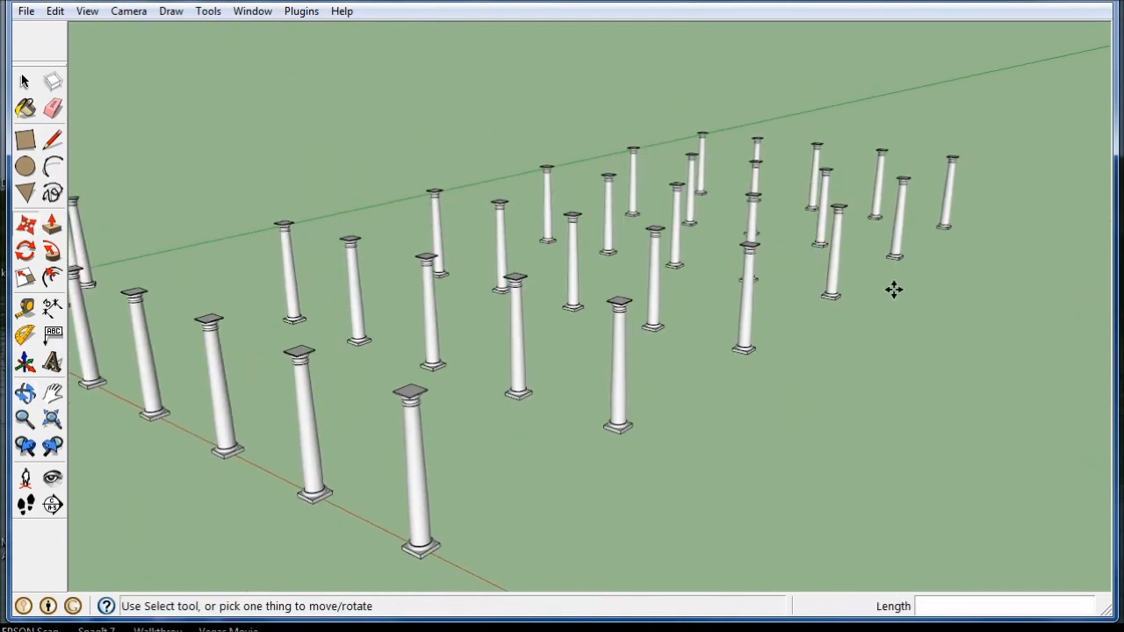
pyautogui.moveTo(741, 386)
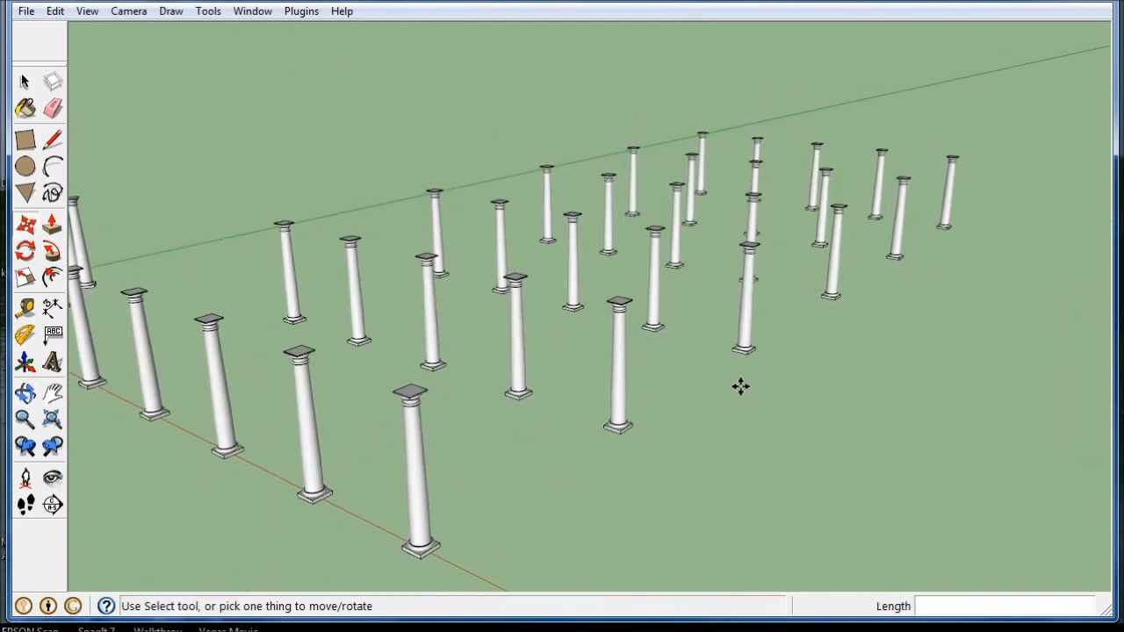
pyautogui.moveTo(672, 408)
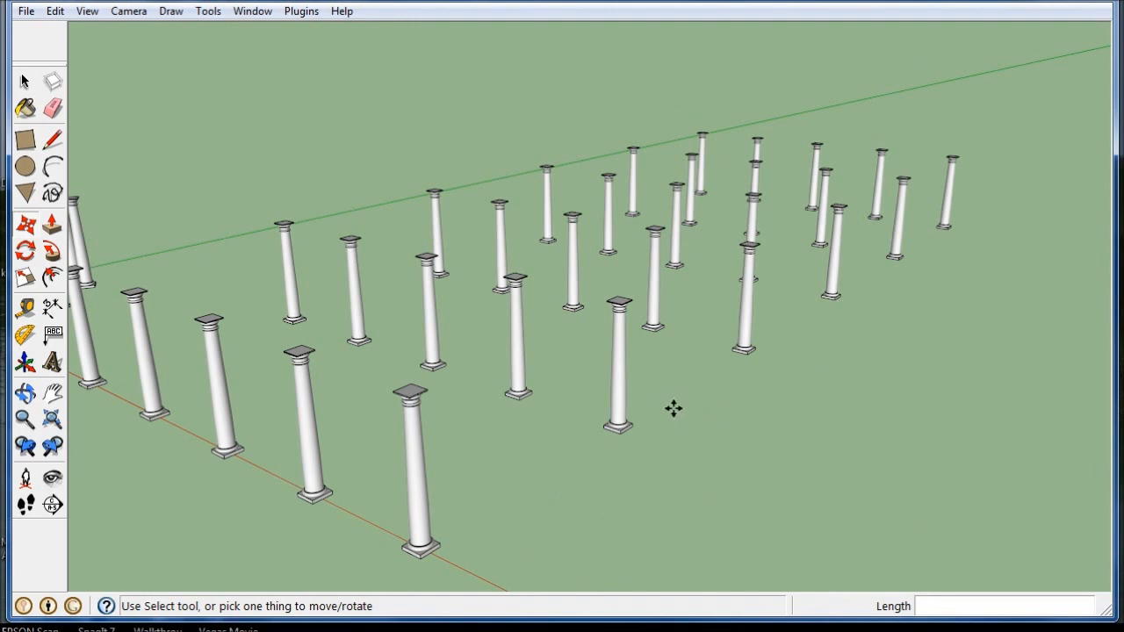
pyautogui.moveTo(675, 408); pyautogui.dragTo(829, 473)
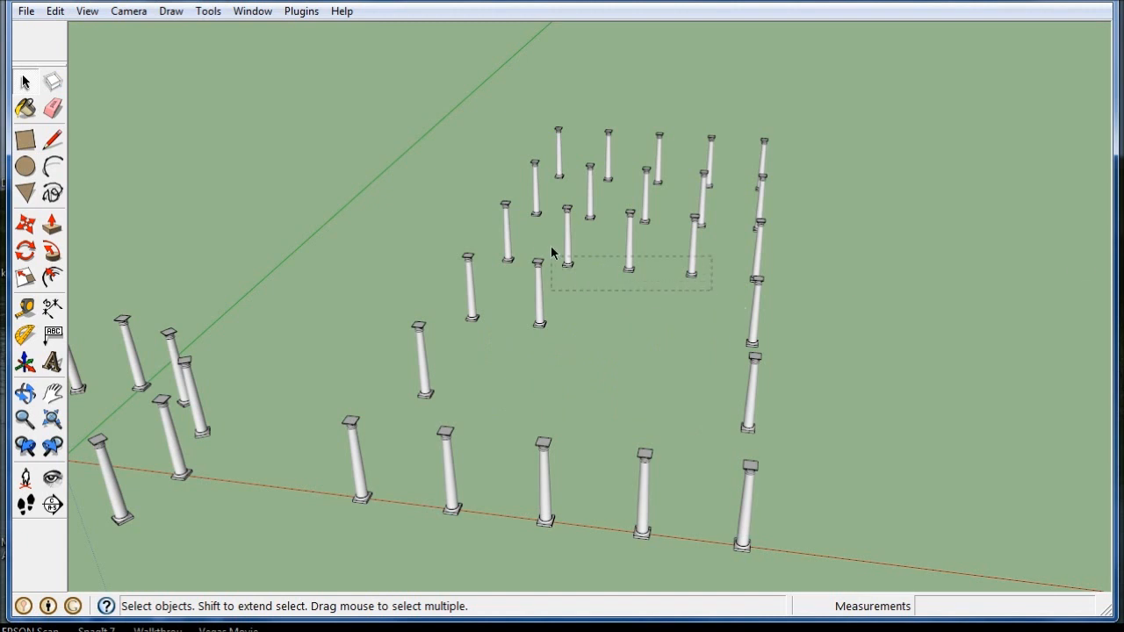
# Window-select and delete the grid's interior columns, leaving a rectangular colonnade outline.
pyautogui.moveTo(554, 254); pyautogui.dragTo(711, 290)
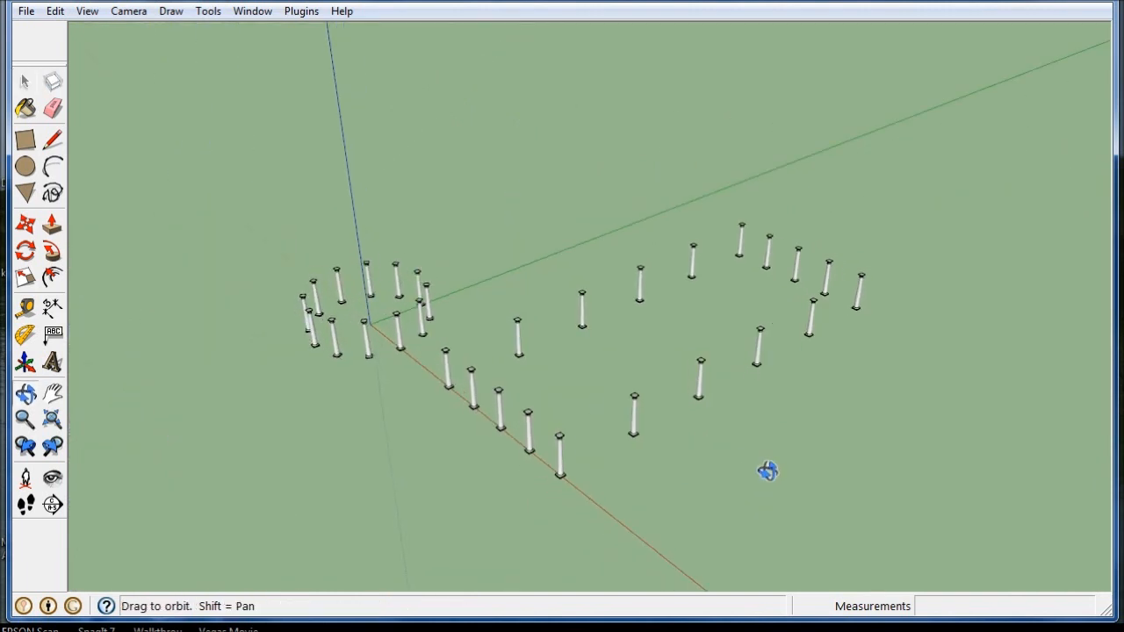
pyautogui.moveTo(769, 471); pyautogui.dragTo(587, 394)
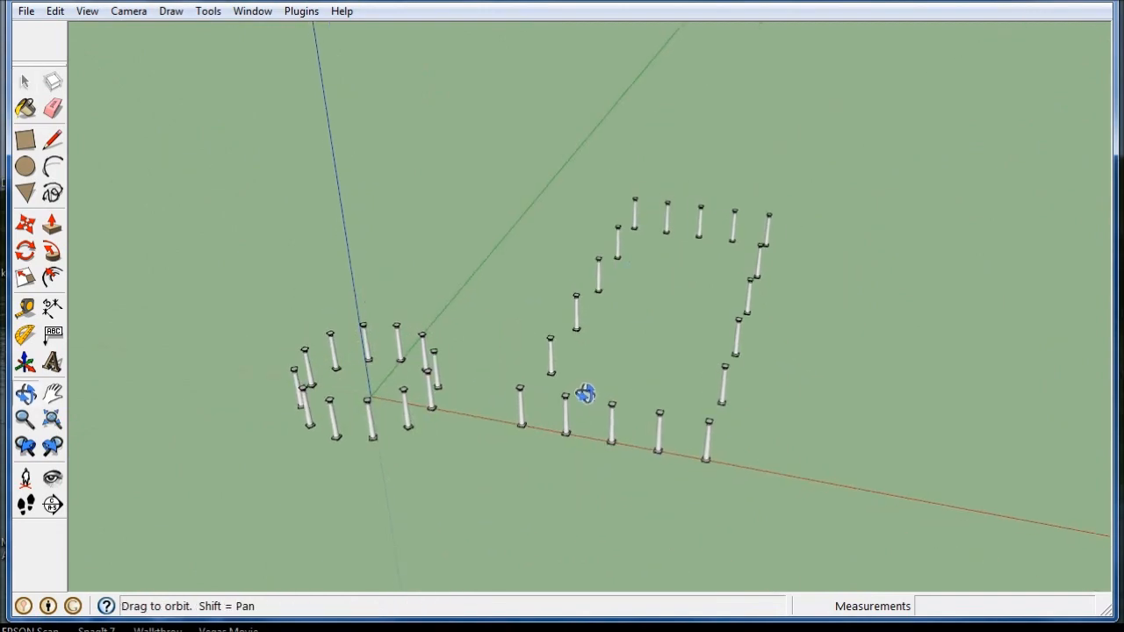